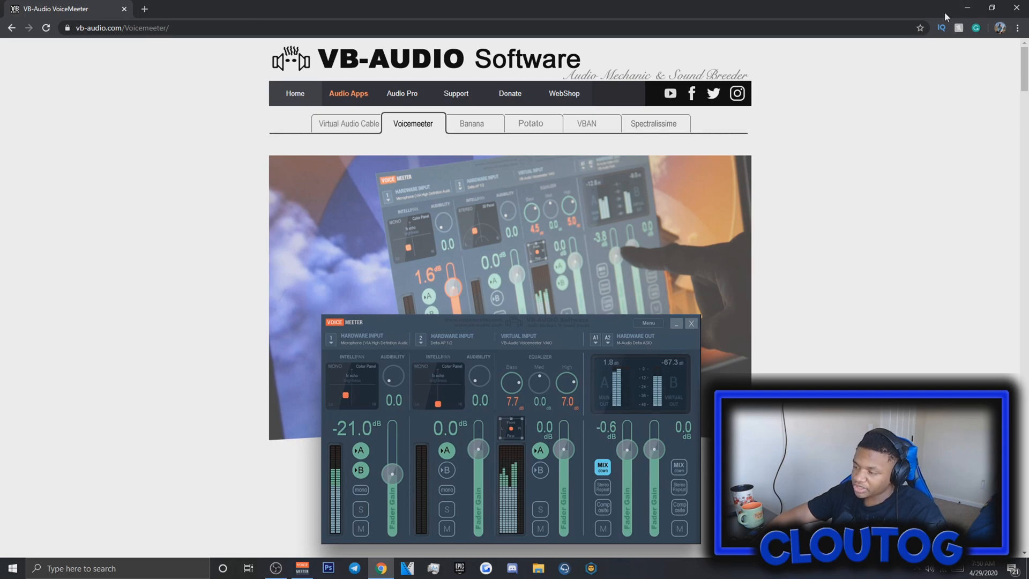
{"action": "mouse_move", "coordinate": [966, 12]}
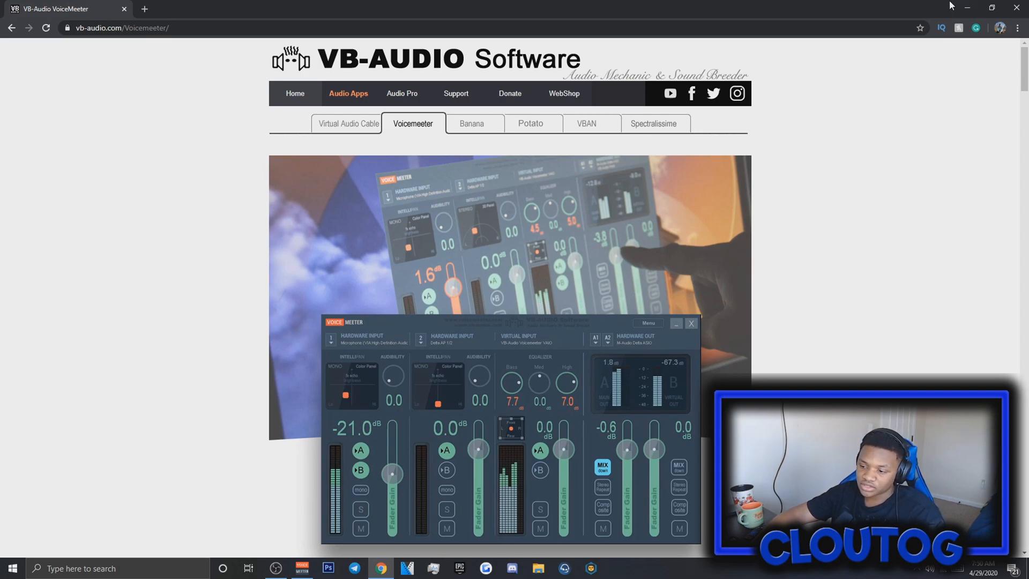
{"action": "mouse_move", "coordinate": [910, 4]}
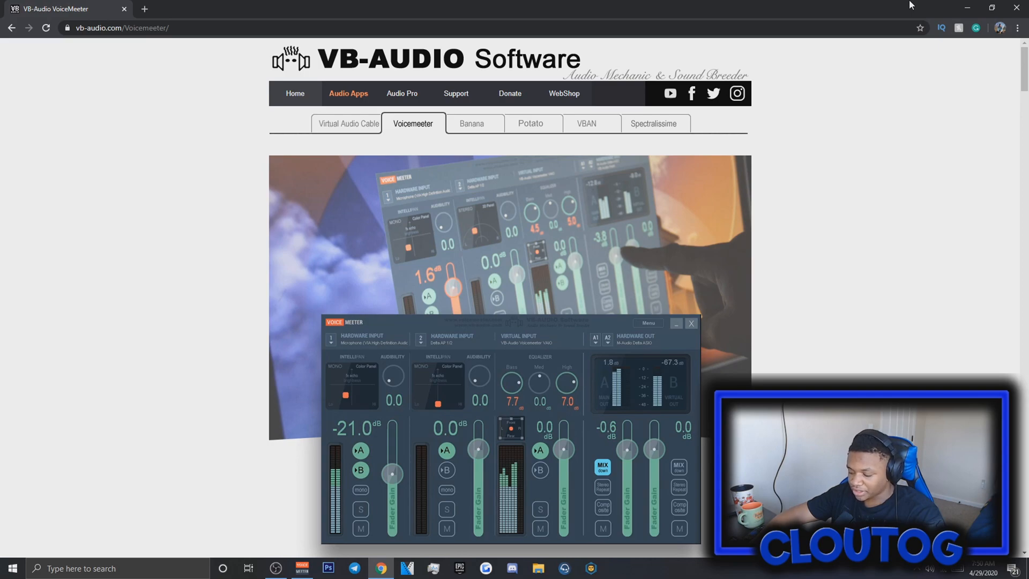
{"action": "mouse_move", "coordinate": [964, 5]}
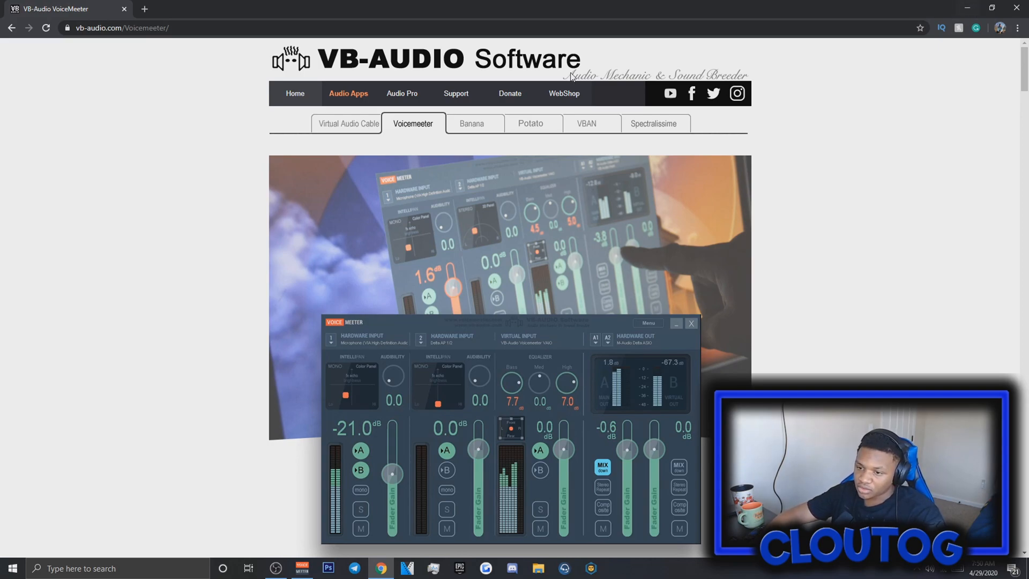
Step: Review the Voicemeeter download section with the ZIP package and EXE installer options
{"action": "scroll", "scroll_direction": "down", "scroll_amount": 3}
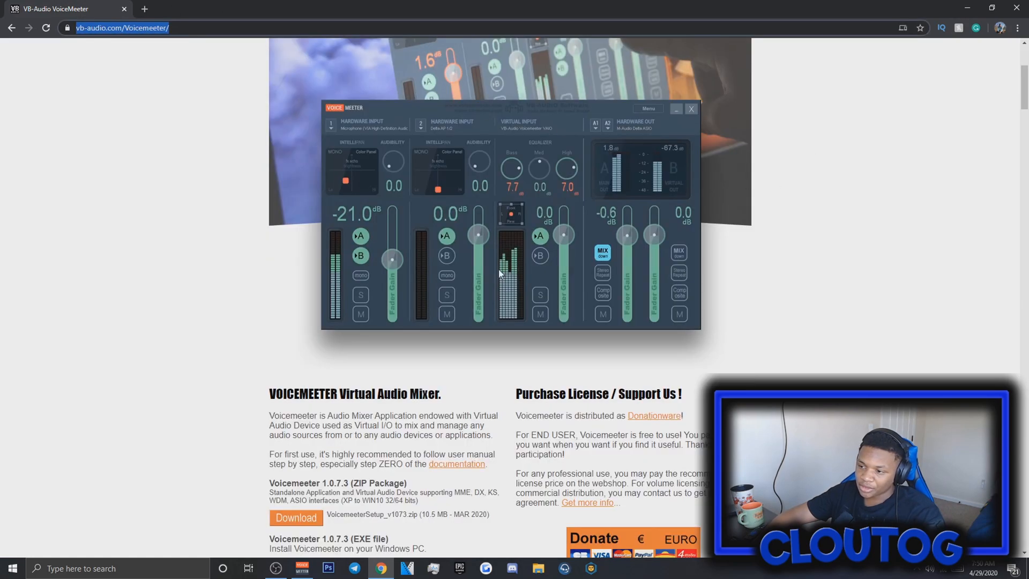
{"action": "mouse_move", "coordinate": [510, 96]}
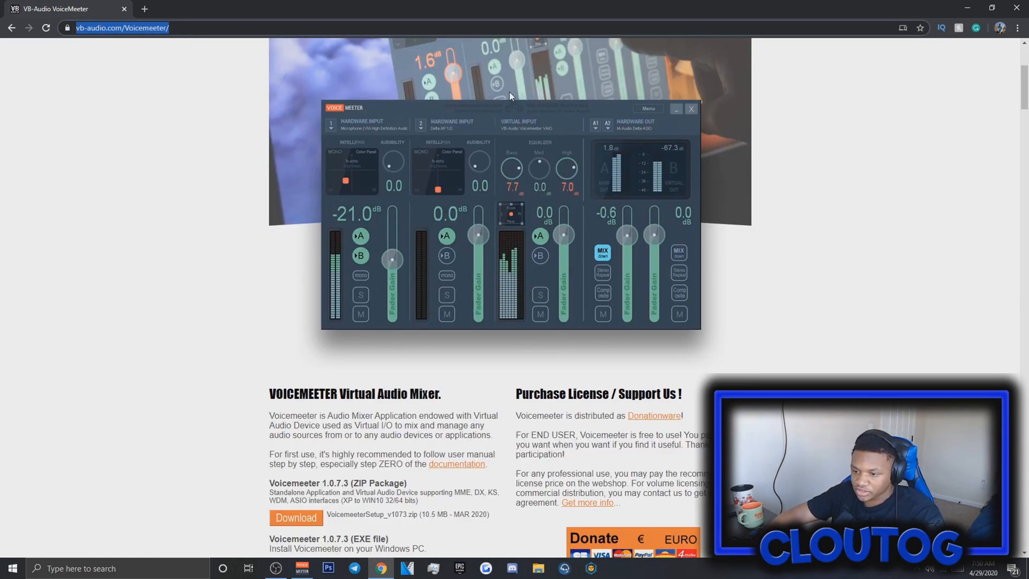
{"action": "mouse_move", "coordinate": [583, 176]}
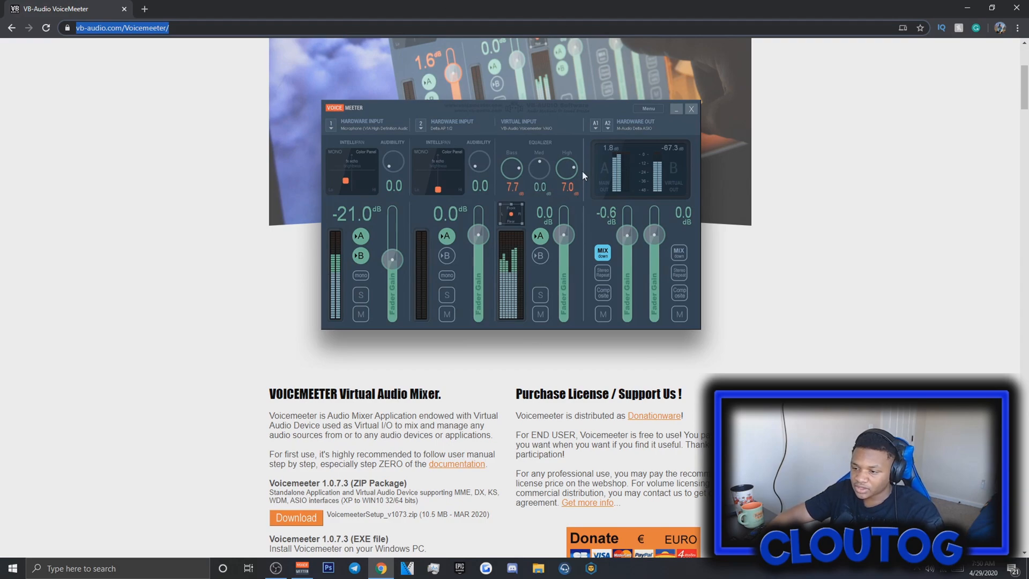
{"action": "scroll", "scroll_direction": "up", "scroll_amount": 3}
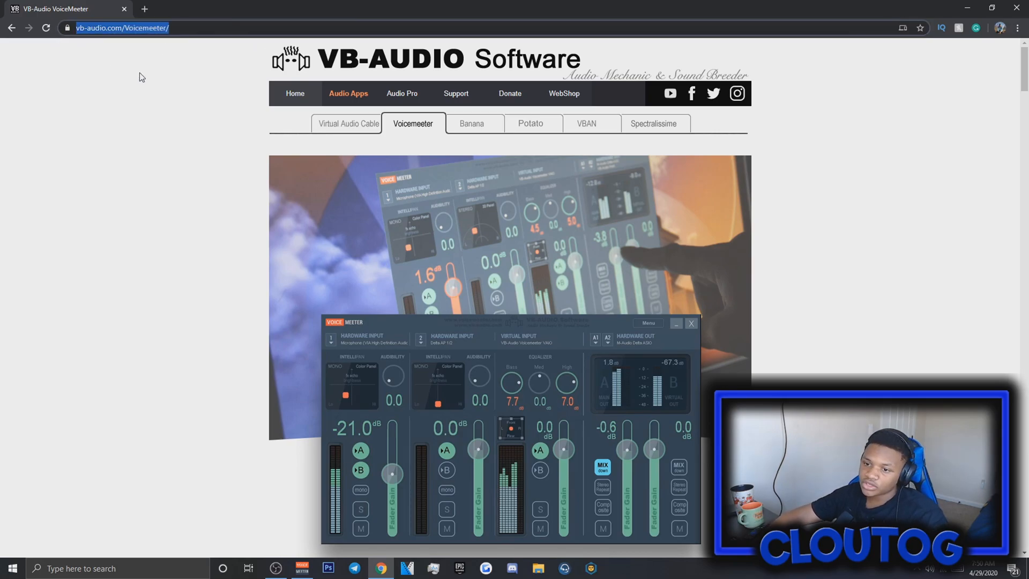
{"action": "scroll", "scroll_direction": "down", "scroll_amount": 3}
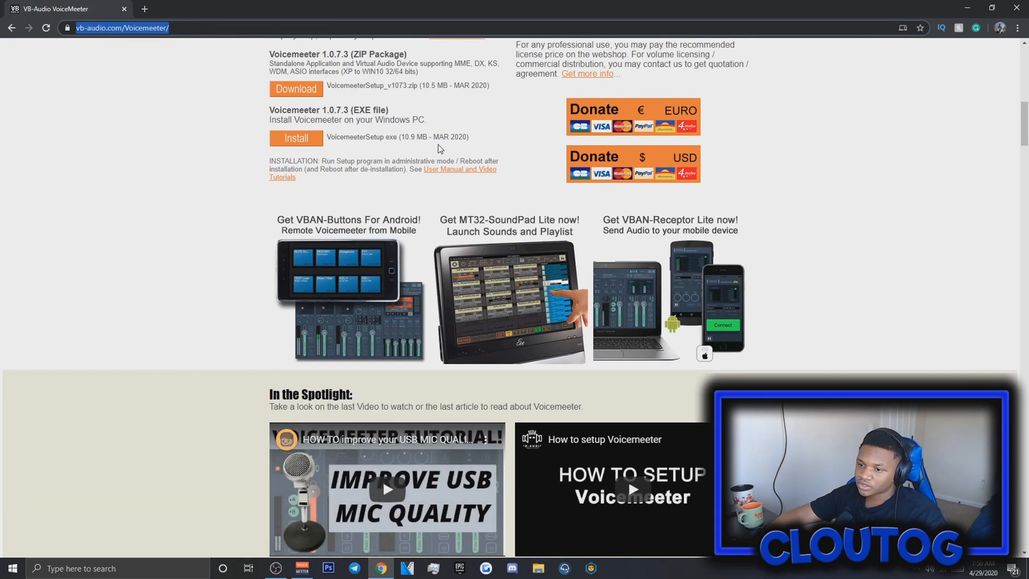
{"action": "scroll", "scroll_direction": "up", "scroll_amount": 3}
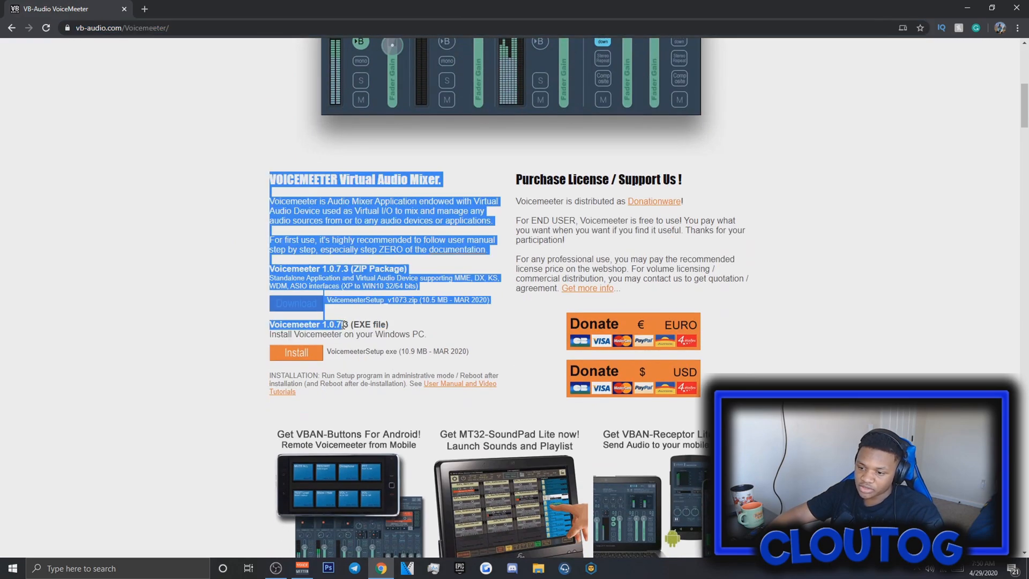
{"action": "left_click", "coordinate": [382, 311]}
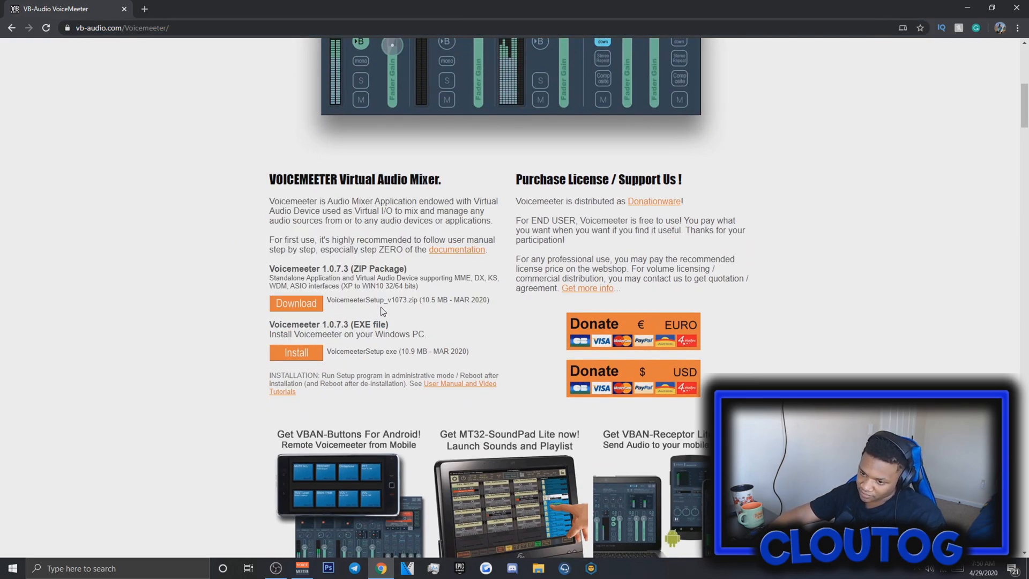
{"action": "double_click", "coordinate": [309, 323]}
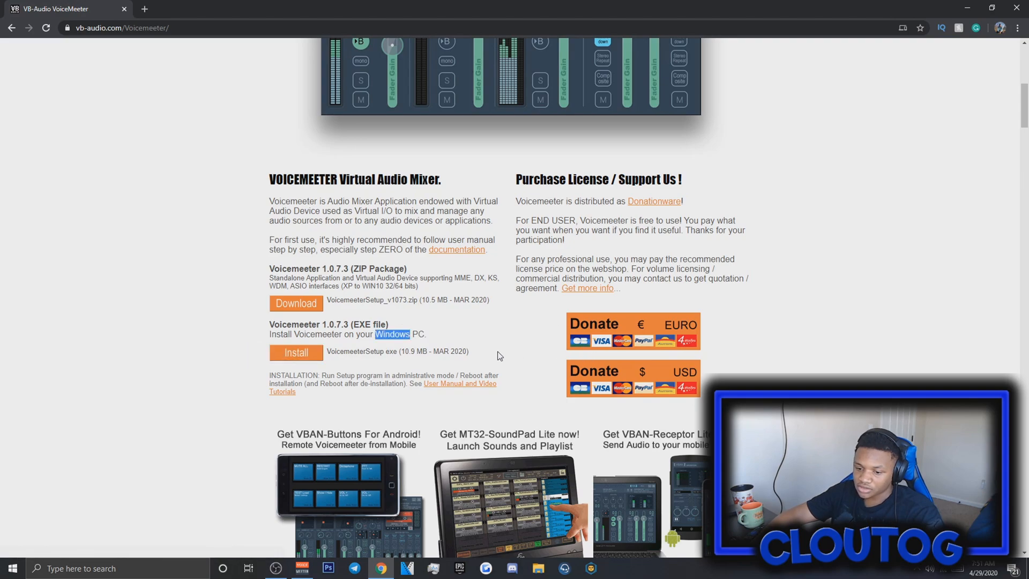
{"action": "mouse_move", "coordinate": [877, 95]}
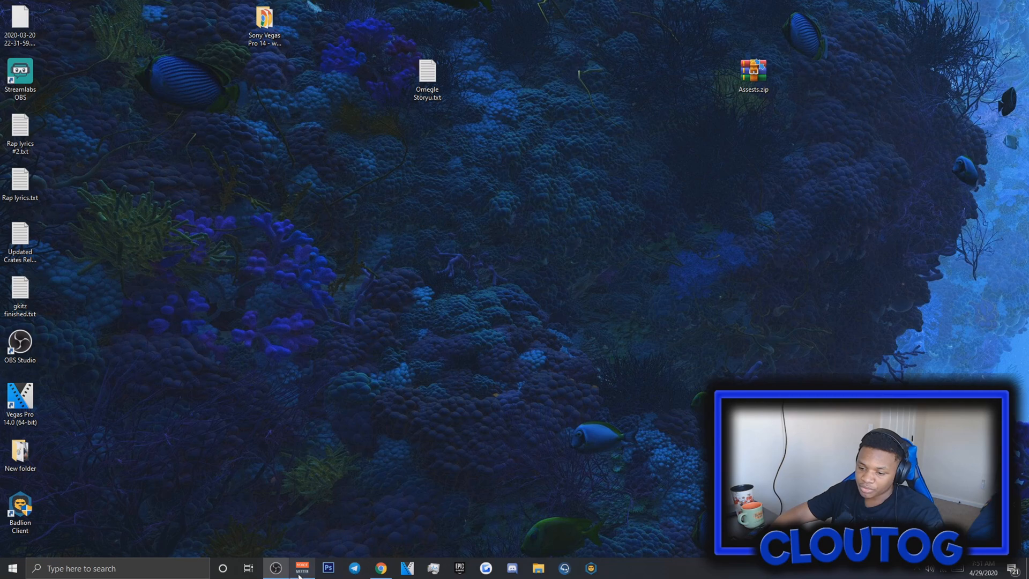
Step: Restore the Voicemeeter mixer window from the taskbar
{"action": "left_click", "coordinate": [301, 568]}
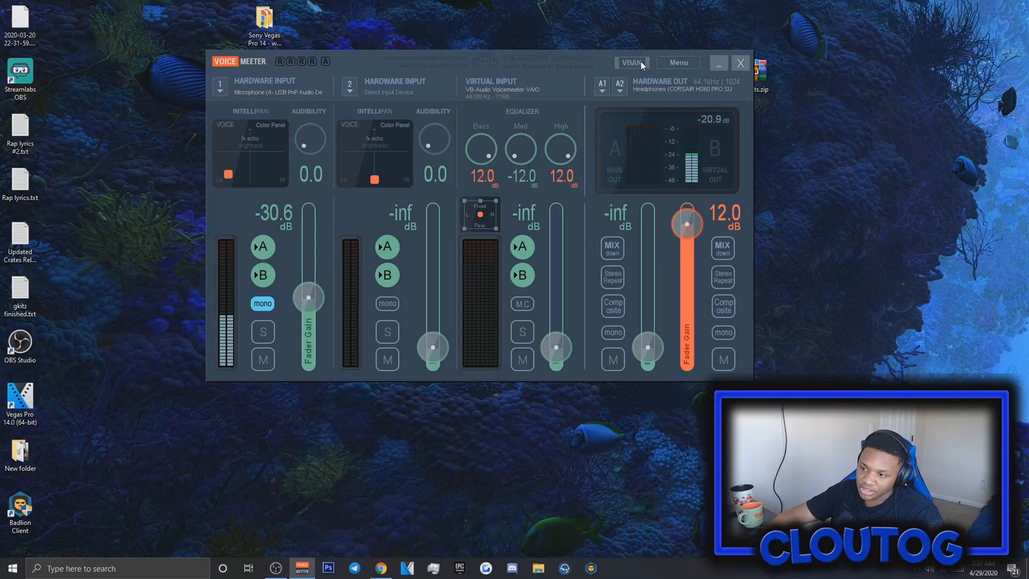
{"action": "mouse_move", "coordinate": [315, 108]}
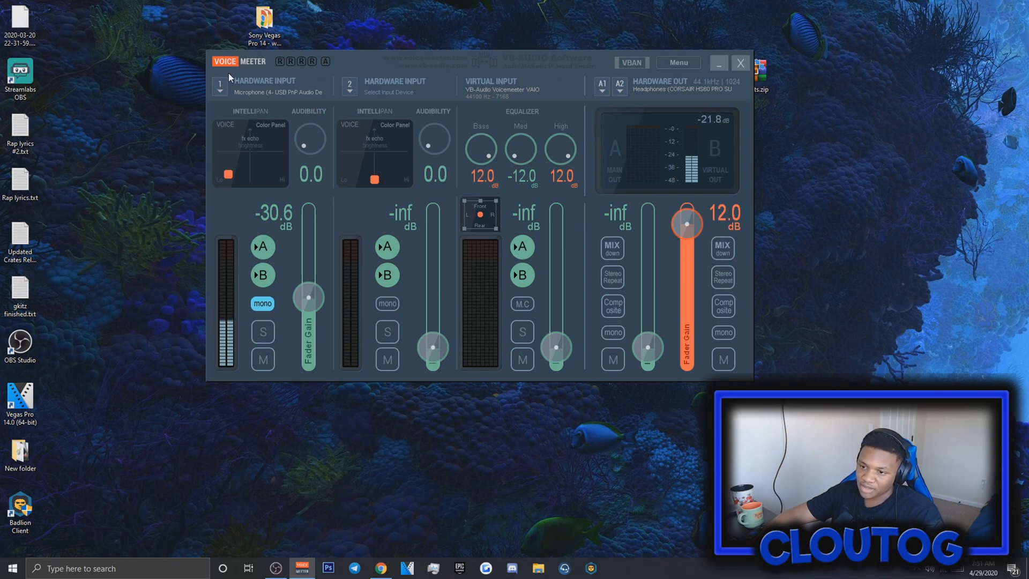
{"action": "mouse_move", "coordinate": [129, 95]}
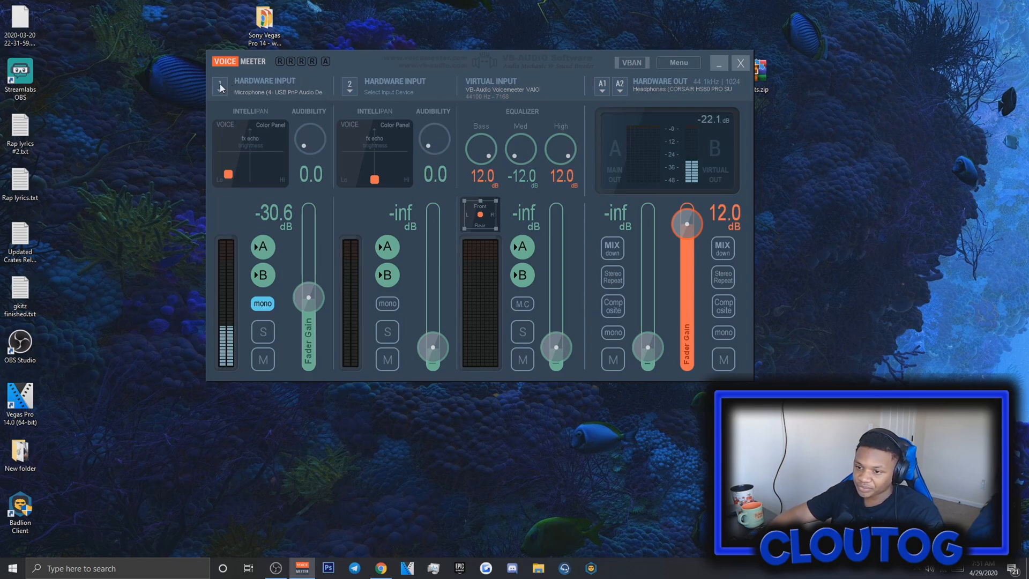
{"action": "left_click", "coordinate": [220, 86]}
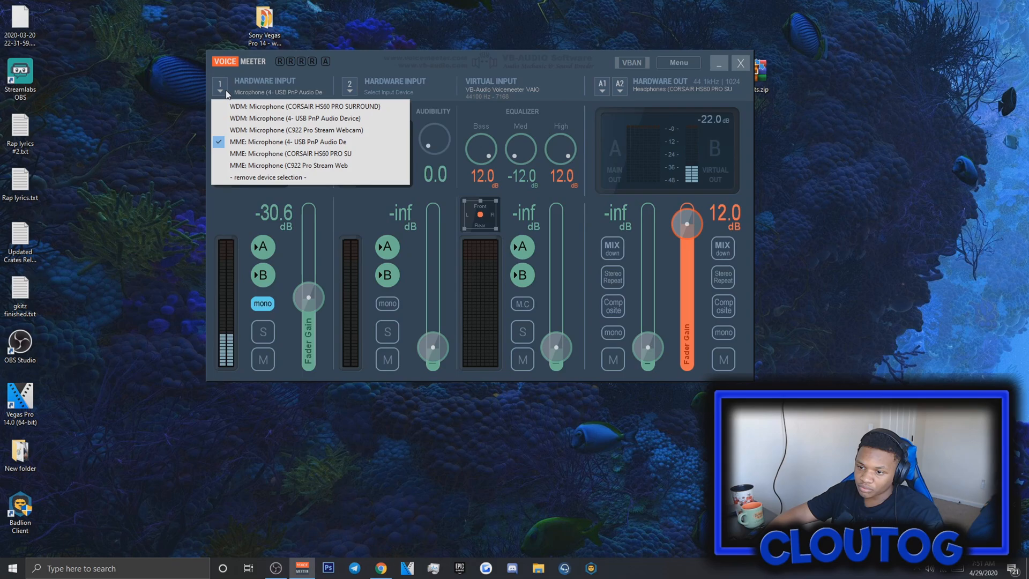
{"action": "mouse_move", "coordinate": [267, 177]}
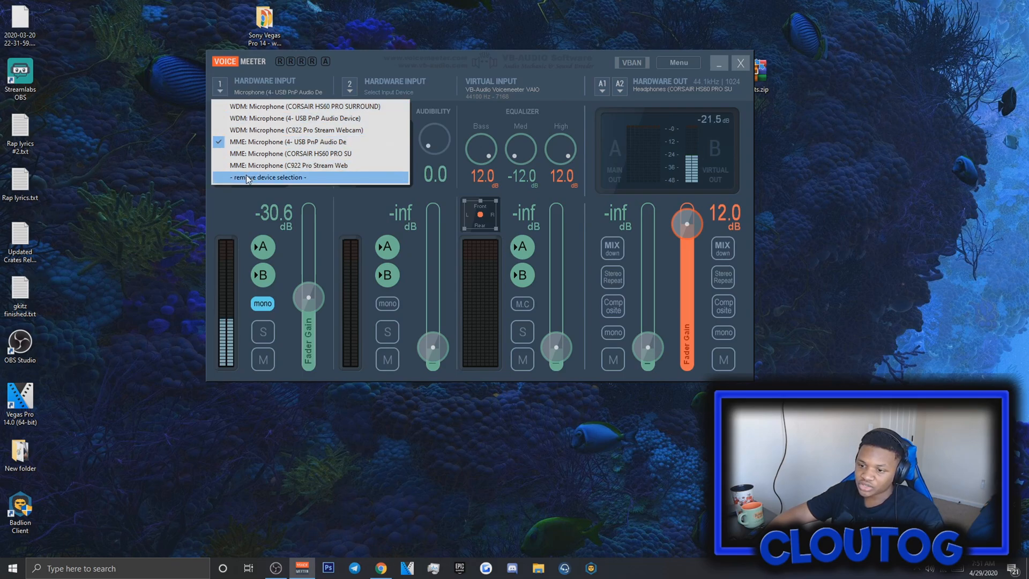
{"action": "mouse_move", "coordinate": [289, 142]}
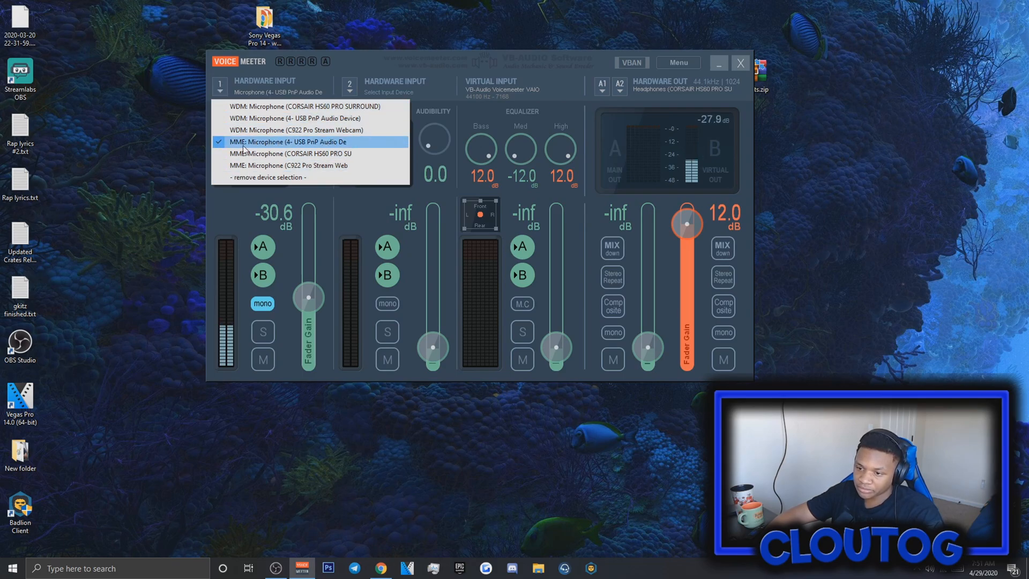
{"action": "mouse_move", "coordinate": [296, 130]}
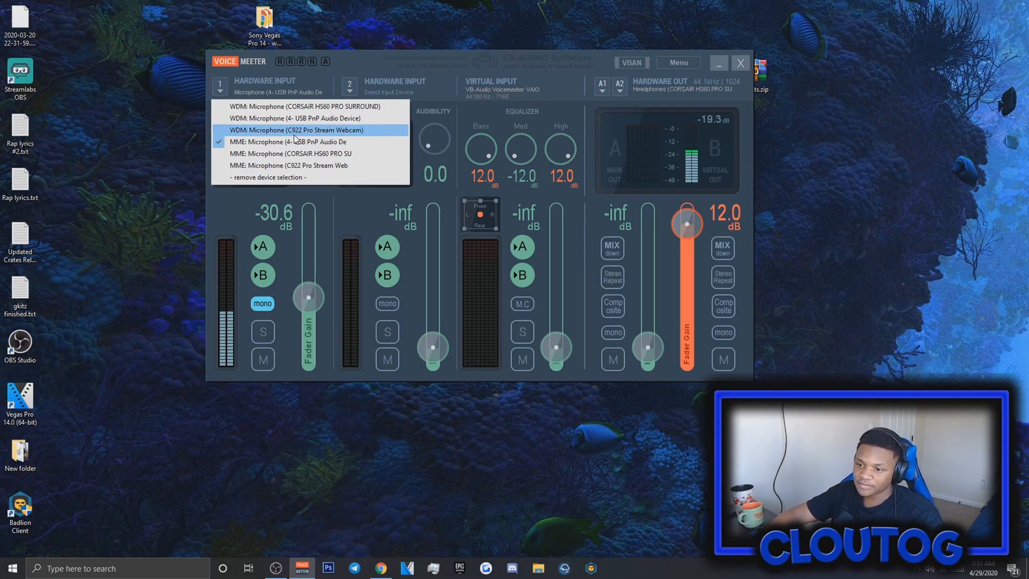
{"action": "mouse_move", "coordinate": [288, 141]}
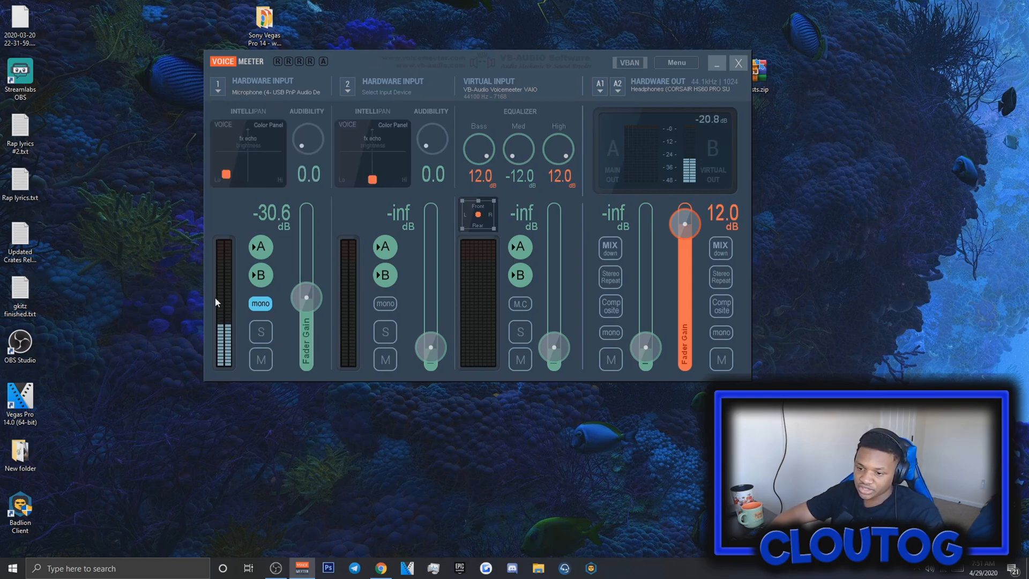
{"action": "mouse_move", "coordinate": [282, 356]}
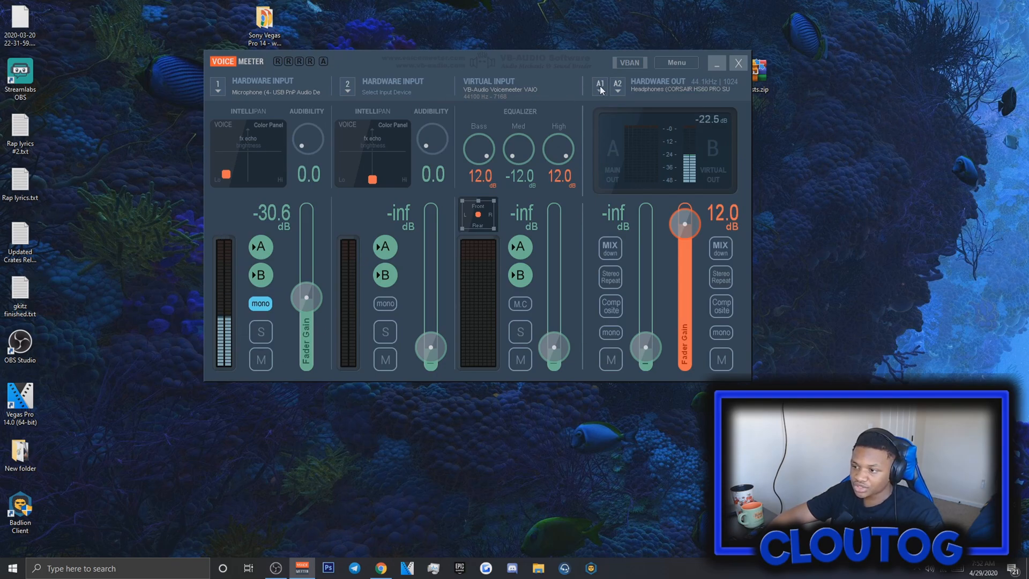
{"action": "left_click", "coordinate": [599, 83]}
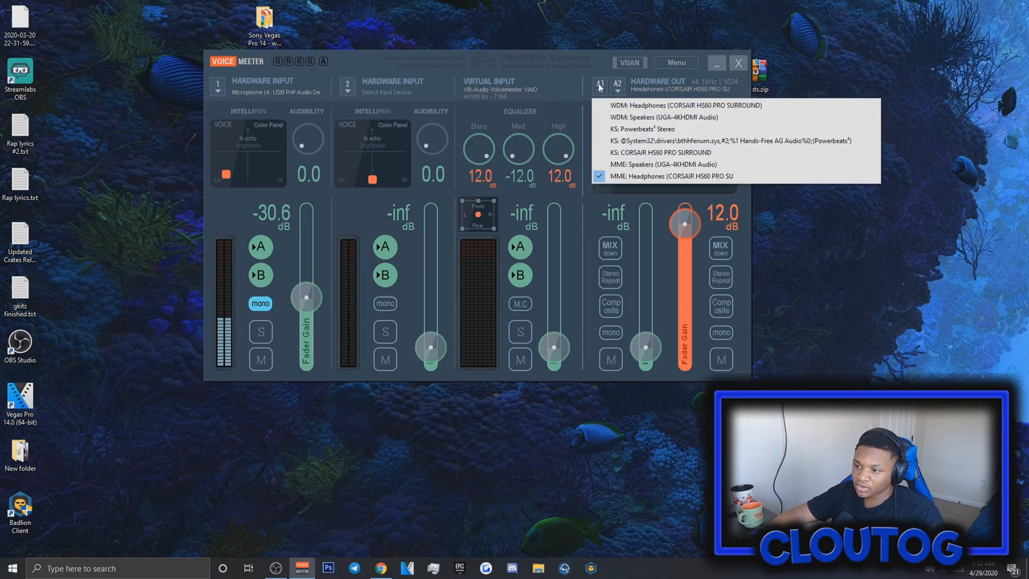
{"action": "mouse_move", "coordinate": [662, 116]}
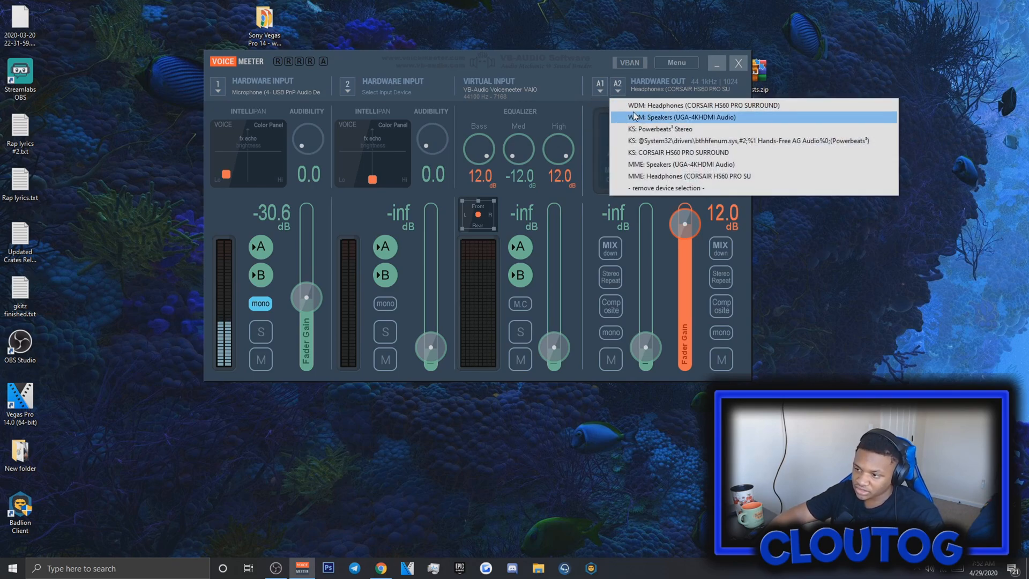
{"action": "mouse_move", "coordinate": [629, 191]}
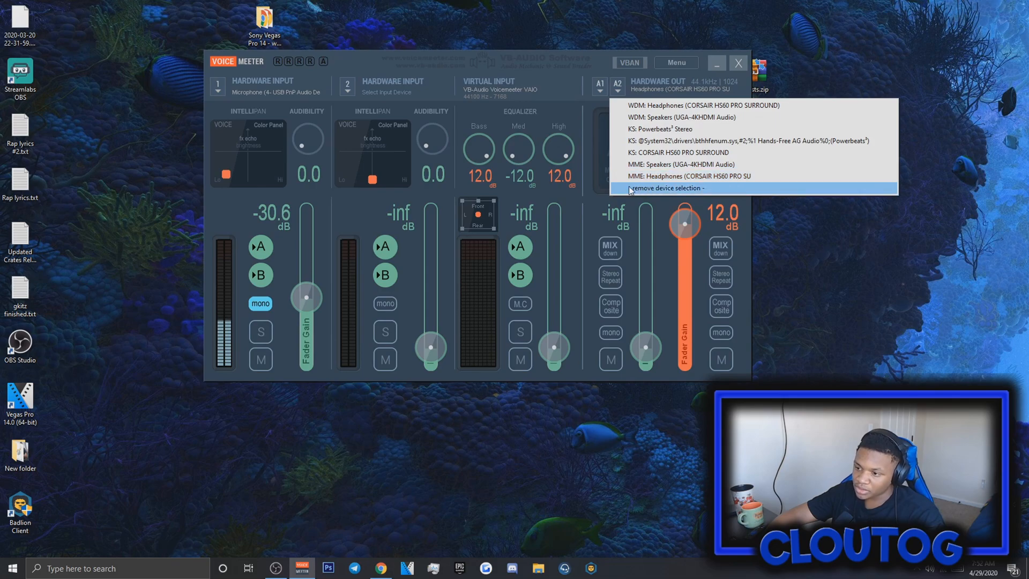
{"action": "mouse_move", "coordinate": [679, 197]}
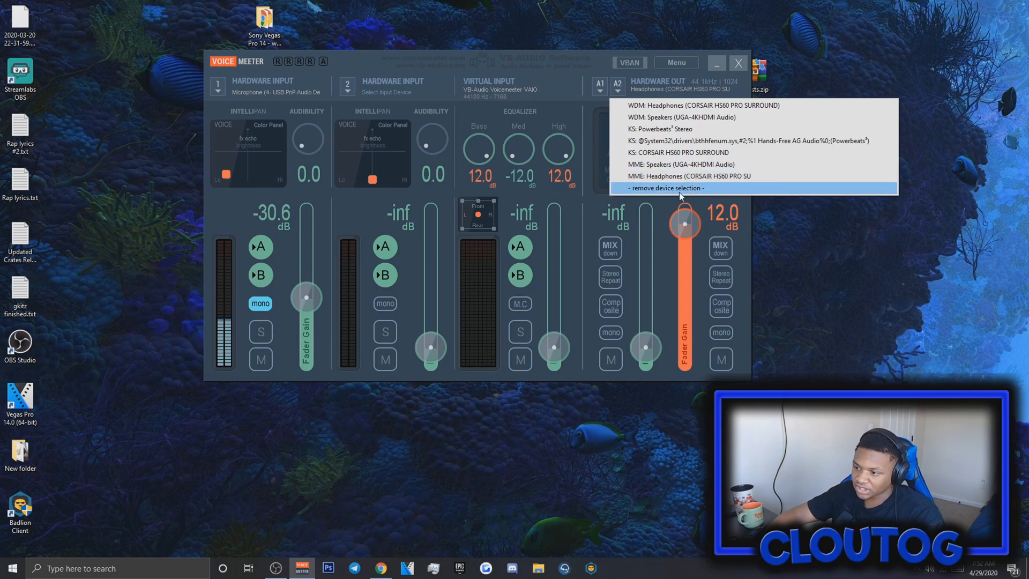
{"action": "mouse_move", "coordinate": [678, 96]}
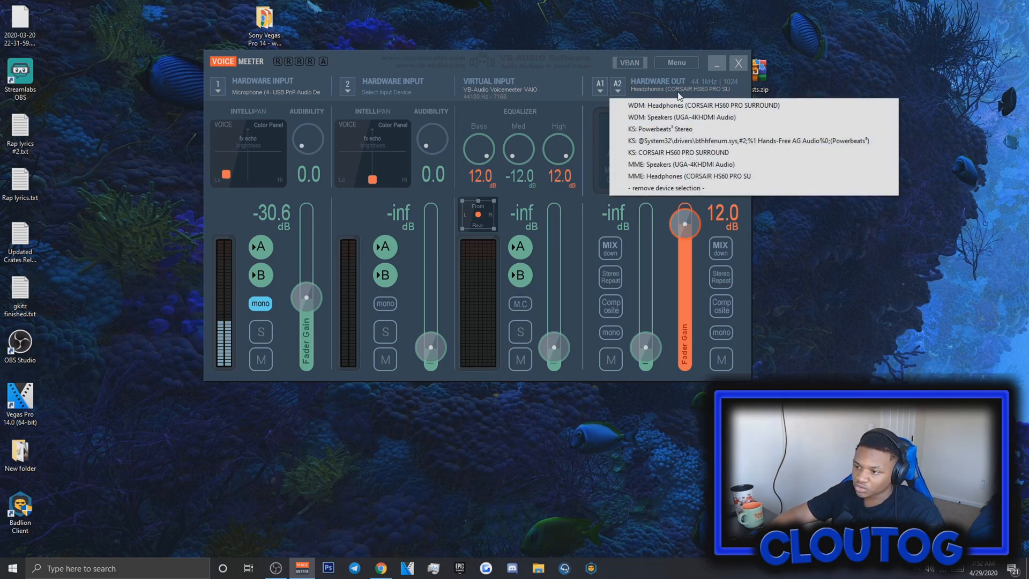
{"action": "mouse_move", "coordinate": [662, 153]}
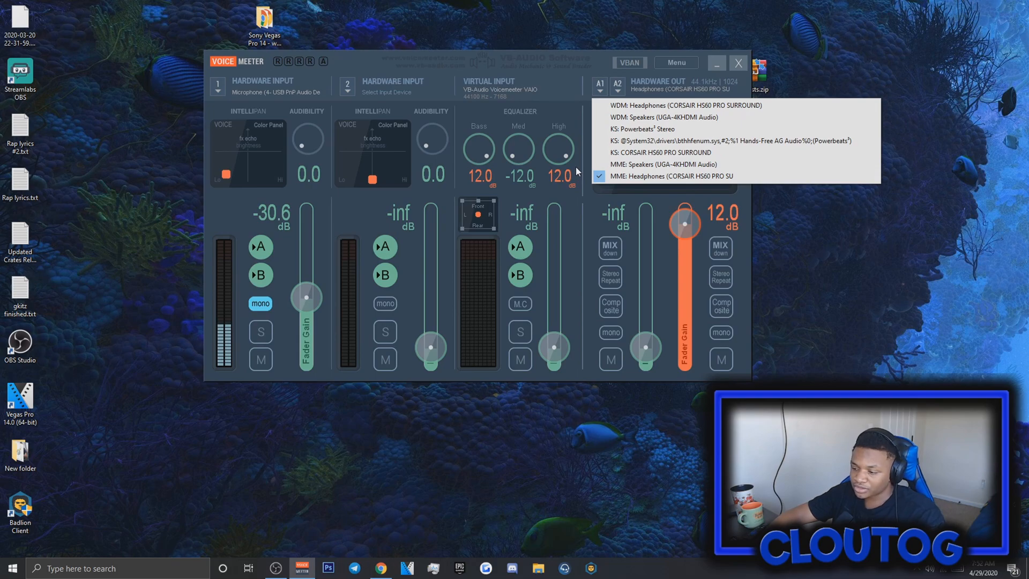
{"action": "mouse_move", "coordinate": [715, 175]}
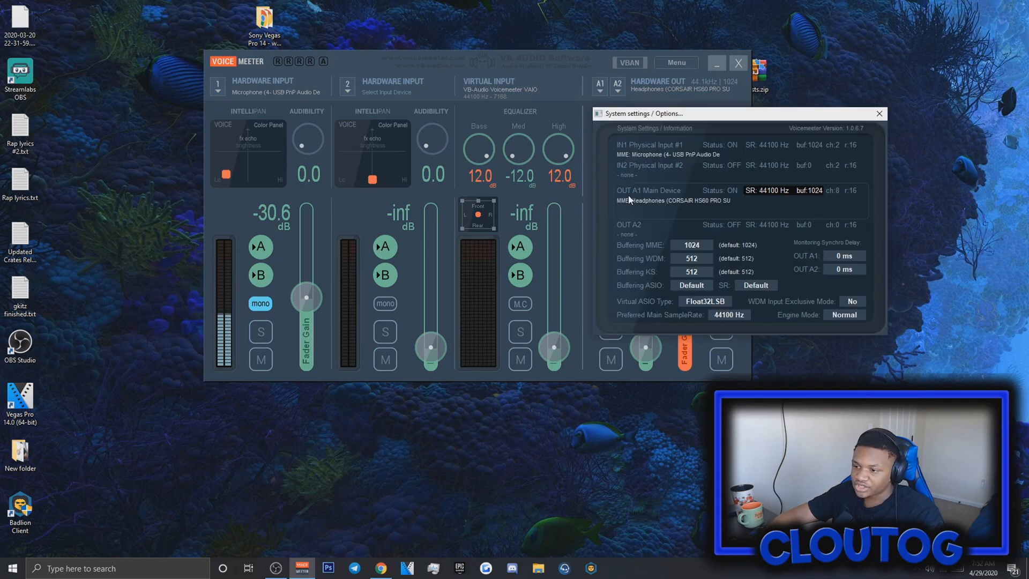
{"action": "mouse_move", "coordinate": [859, 117]}
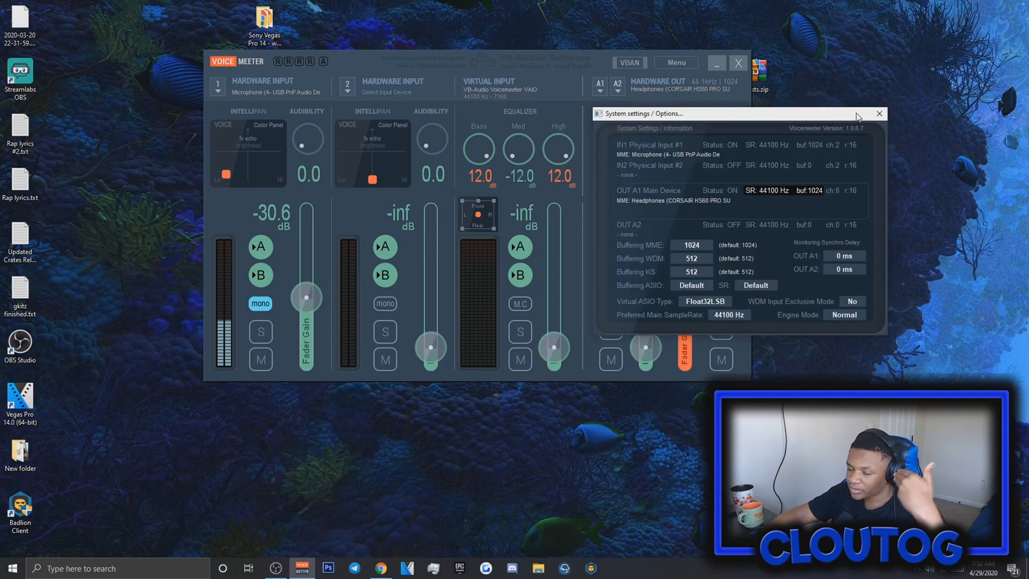
{"action": "left_click", "coordinate": [879, 113]}
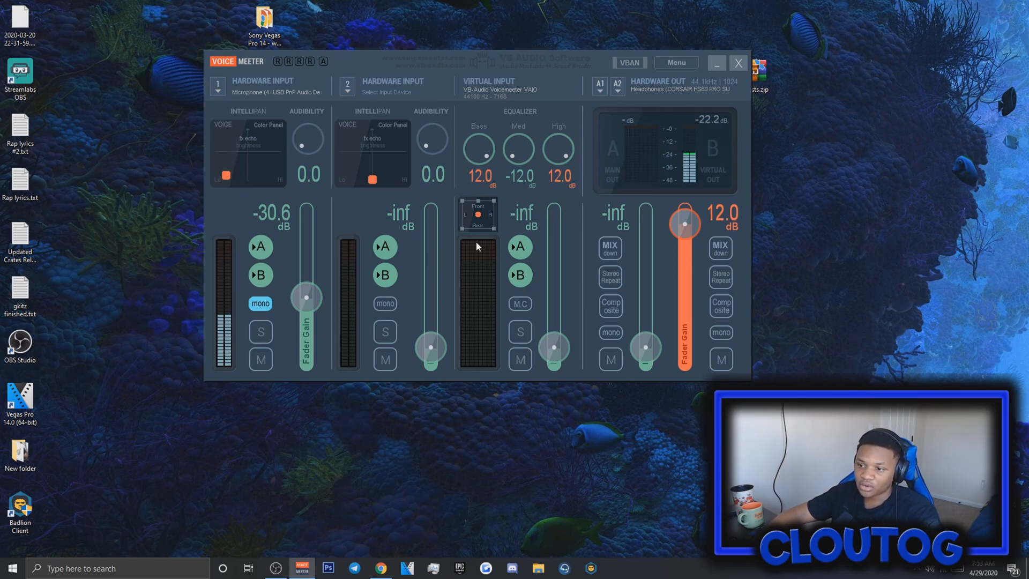
{"action": "mouse_move", "coordinate": [471, 187]}
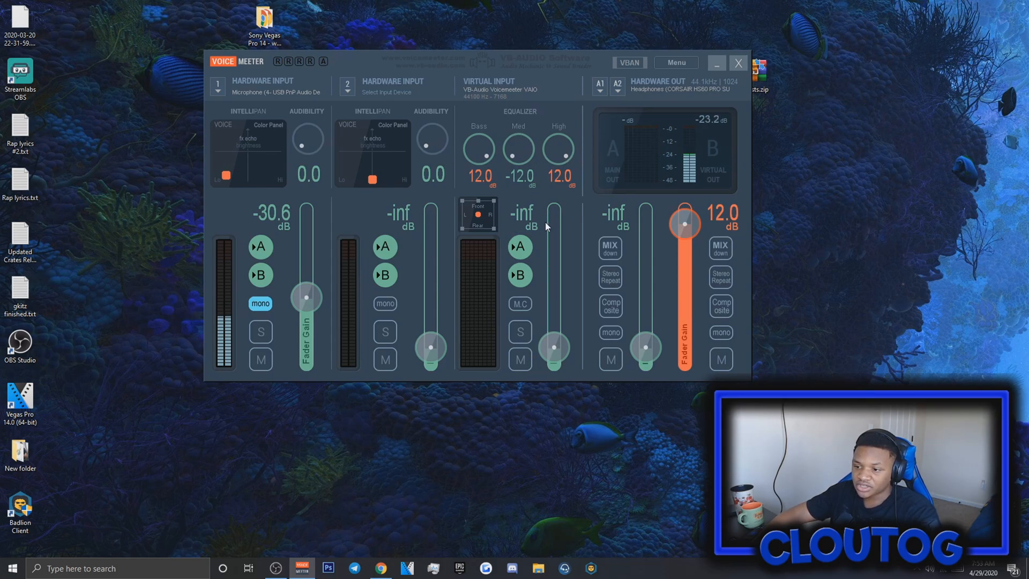
{"action": "mouse_move", "coordinate": [624, 190]}
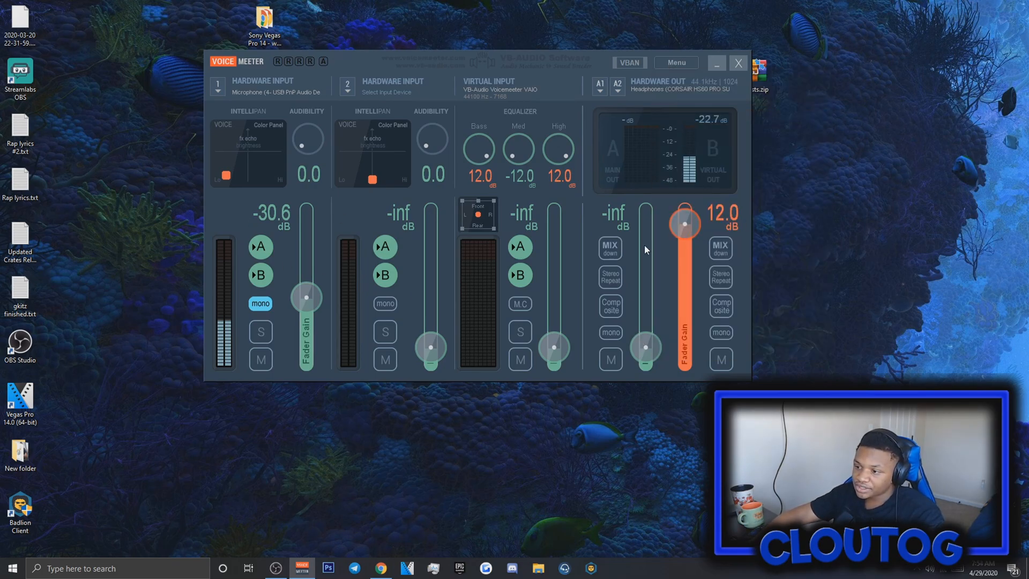
Step: Save the current mixer settings as an XML file in Documents via Menu > Save Settings
{"action": "left_click", "coordinate": [675, 62]}
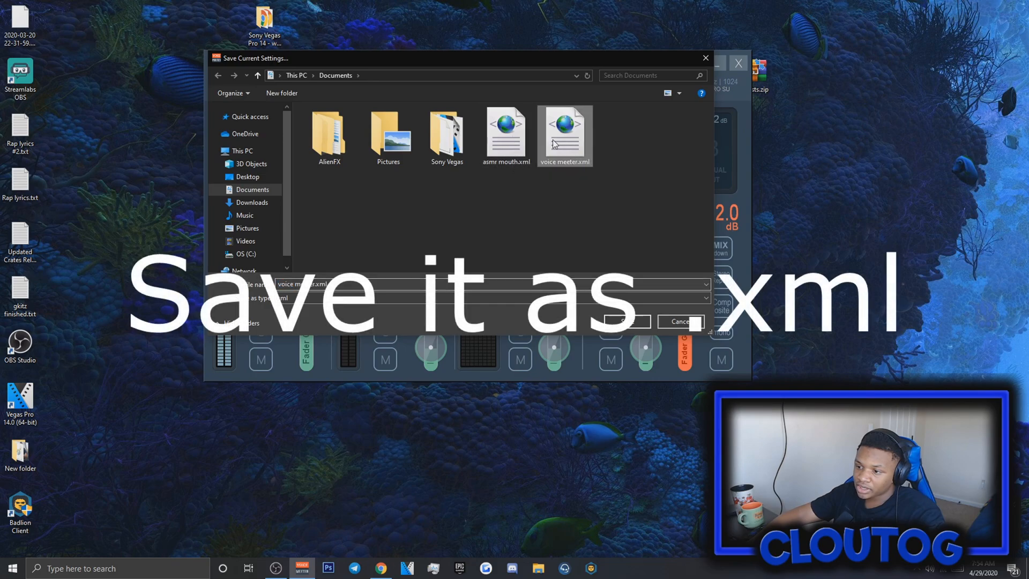
{"action": "mouse_move", "coordinate": [591, 159]}
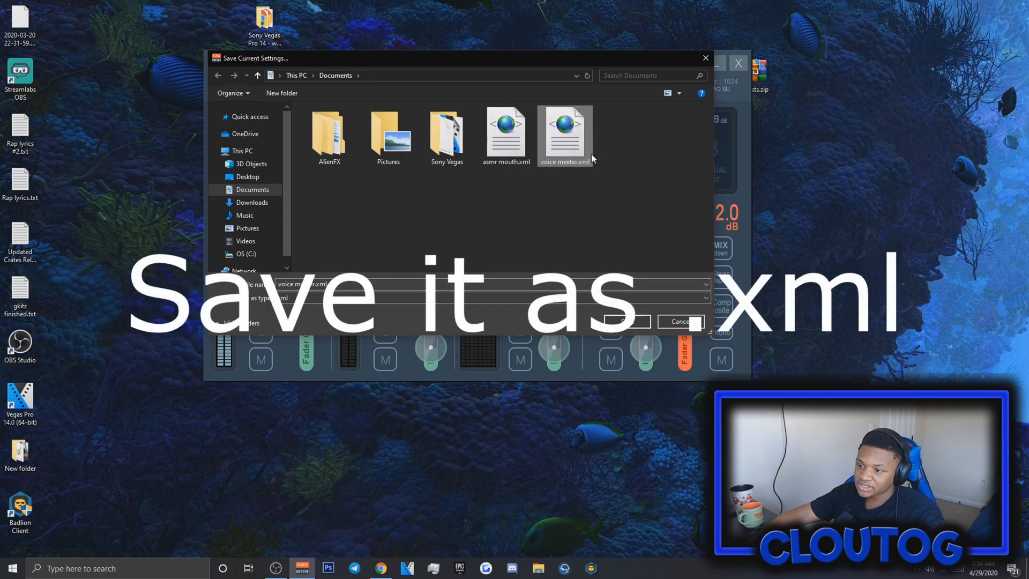
{"action": "left_click", "coordinate": [504, 131]}
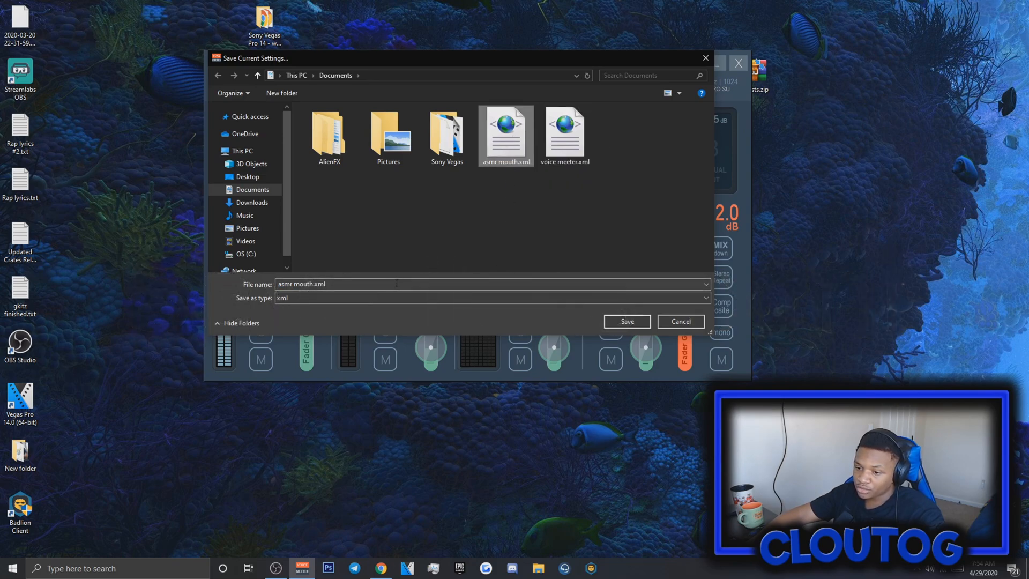
{"action": "left_click", "coordinate": [625, 321]}
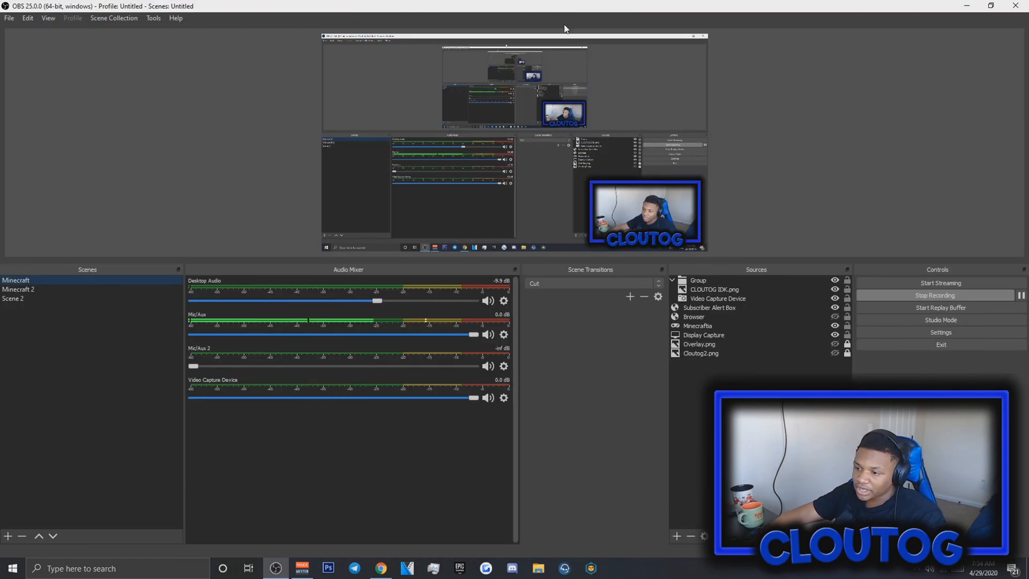
{"action": "left_click", "coordinate": [644, 213]}
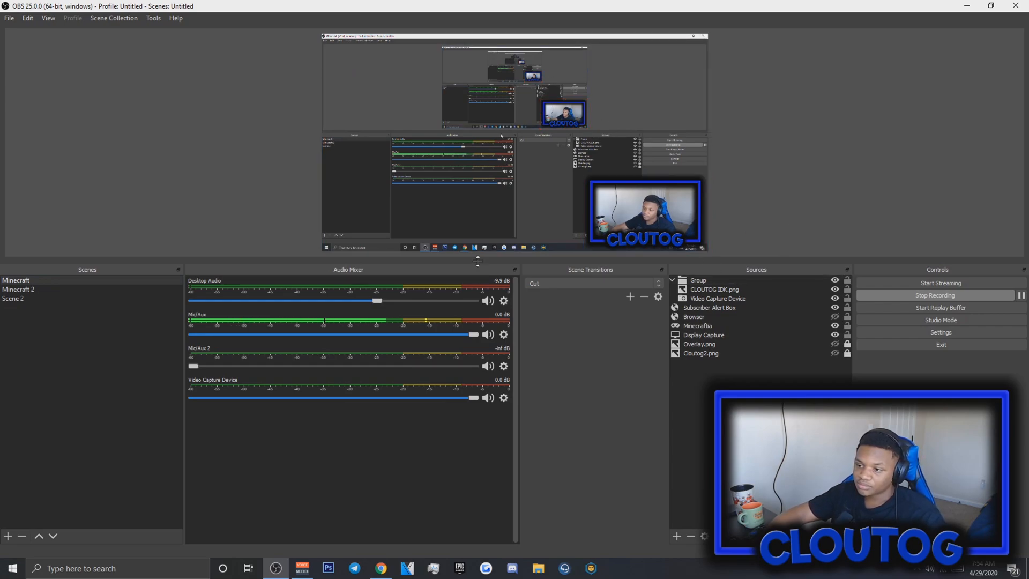
{"action": "mouse_move", "coordinate": [679, 270]}
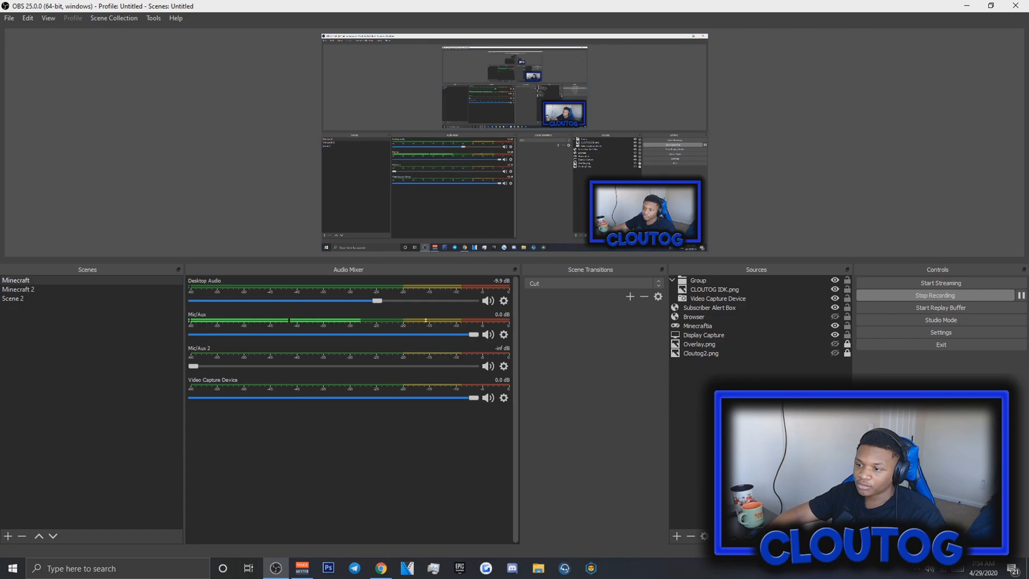
Step: Set OBS Mic/Auxiliary Audio to VoiceMeeter Output (VB-Audio VoiceMeeter VAIO) in the Audio settings
{"action": "left_click", "coordinate": [939, 332]}
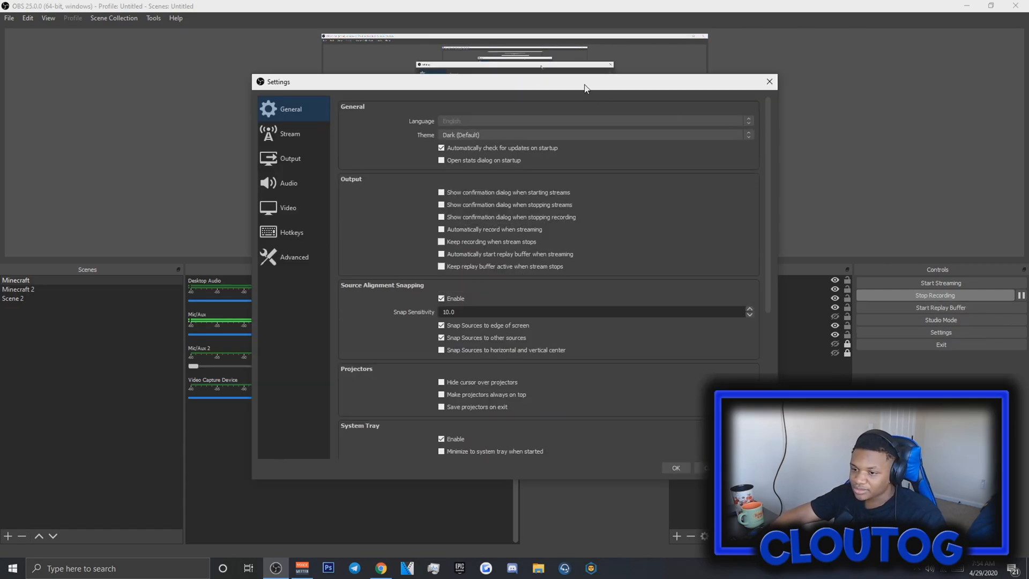
{"action": "left_click", "coordinate": [289, 184]}
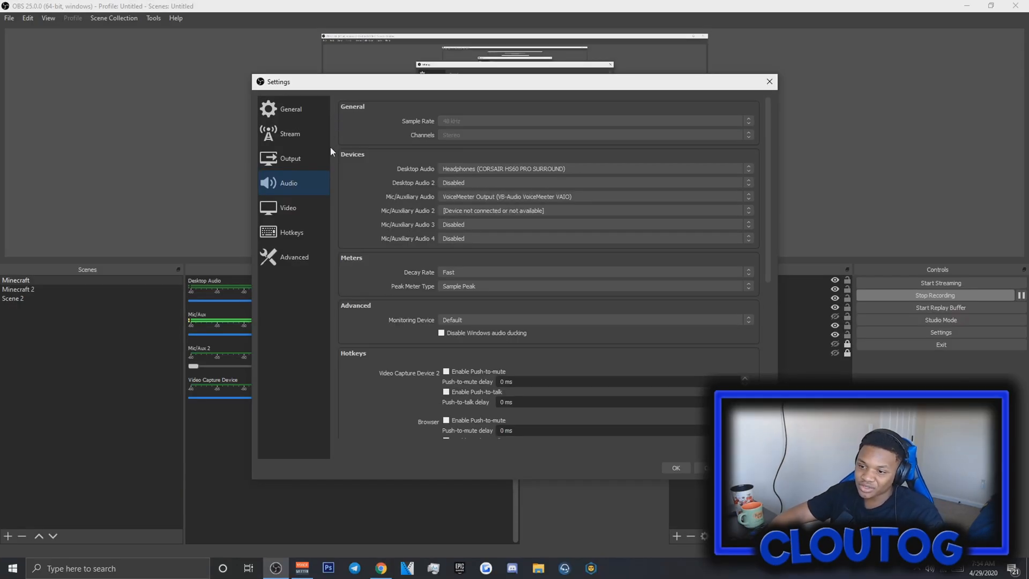
{"action": "mouse_move", "coordinate": [471, 193]}
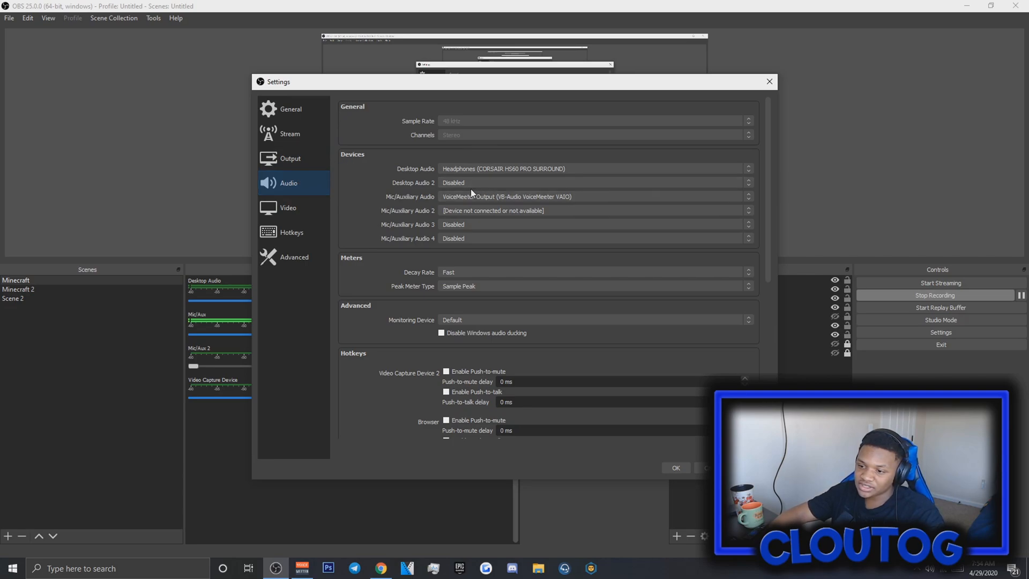
{"action": "mouse_move", "coordinate": [543, 194]}
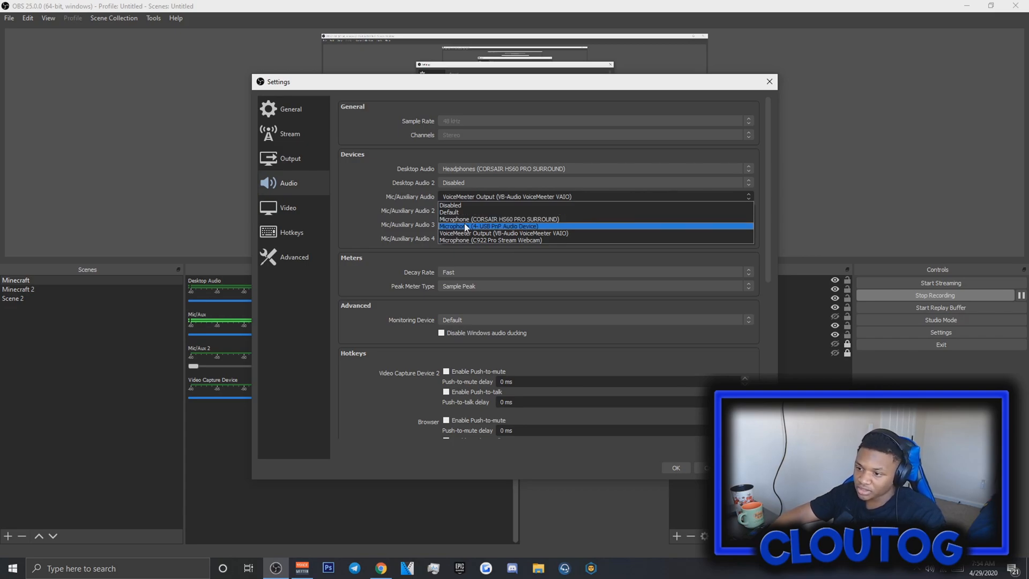
{"action": "mouse_move", "coordinate": [489, 240]}
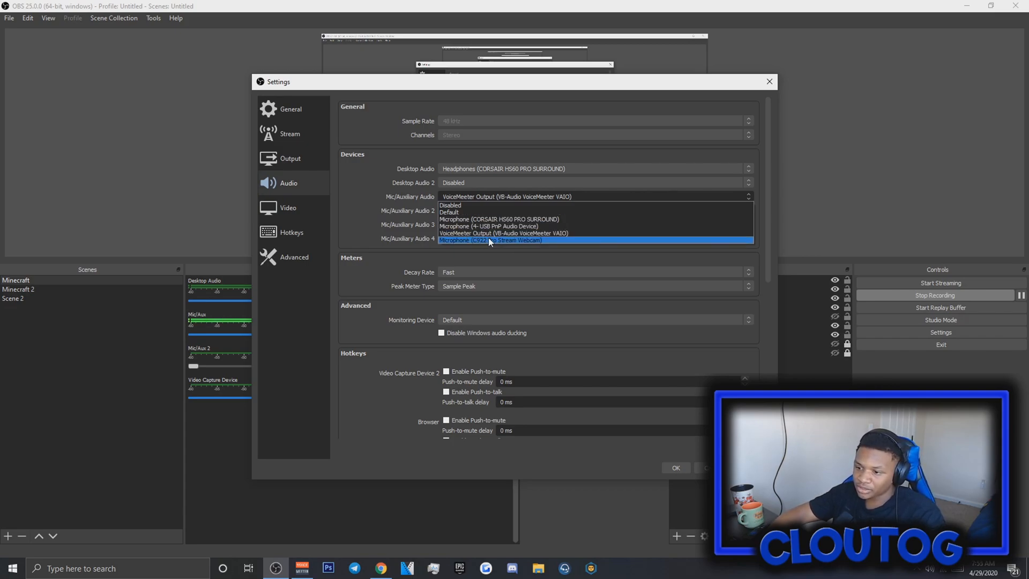
{"action": "left_click", "coordinate": [488, 239]}
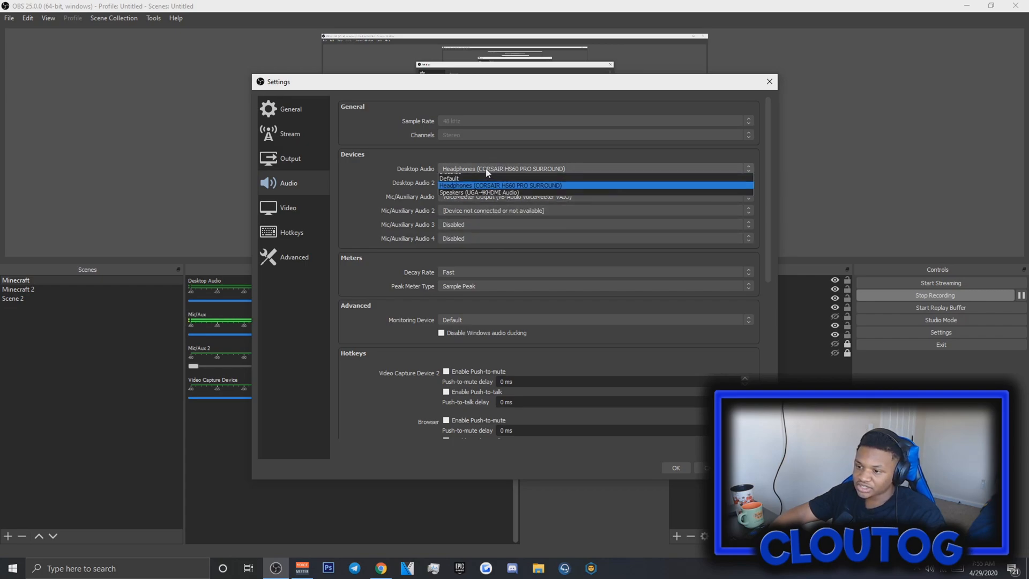
{"action": "mouse_move", "coordinate": [528, 197]}
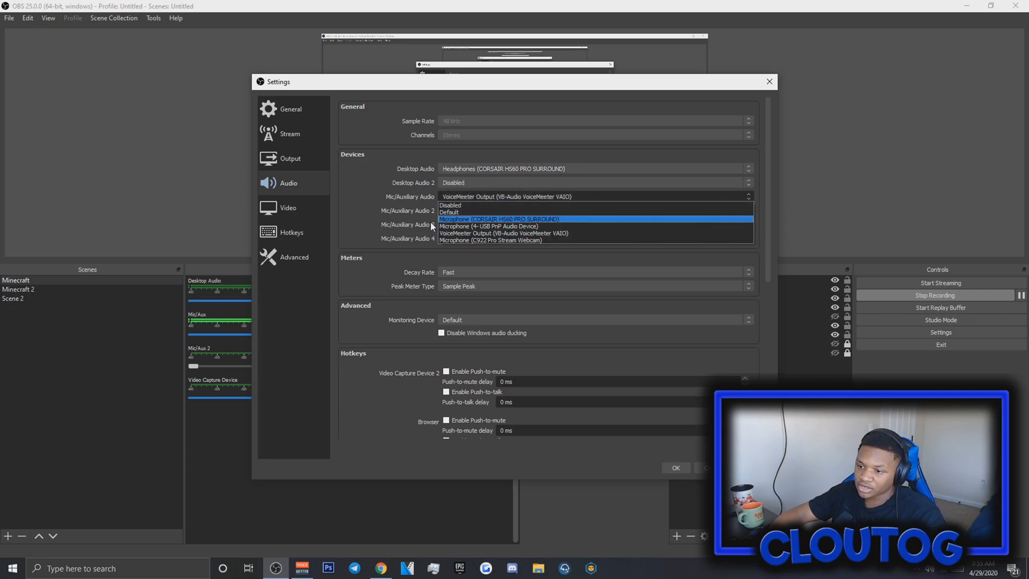
{"action": "mouse_move", "coordinate": [503, 233]}
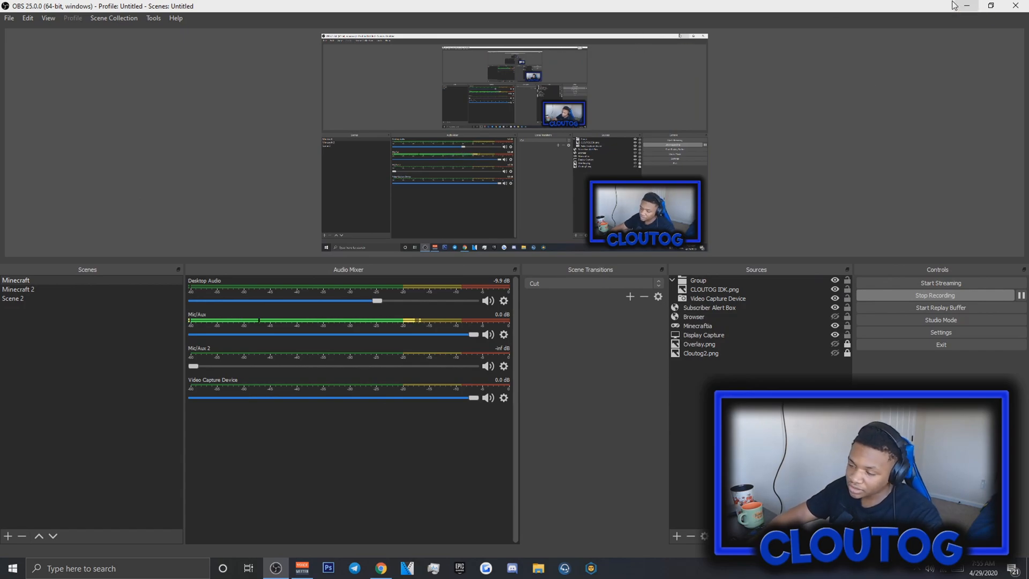
{"action": "mouse_move", "coordinate": [349, 553]}
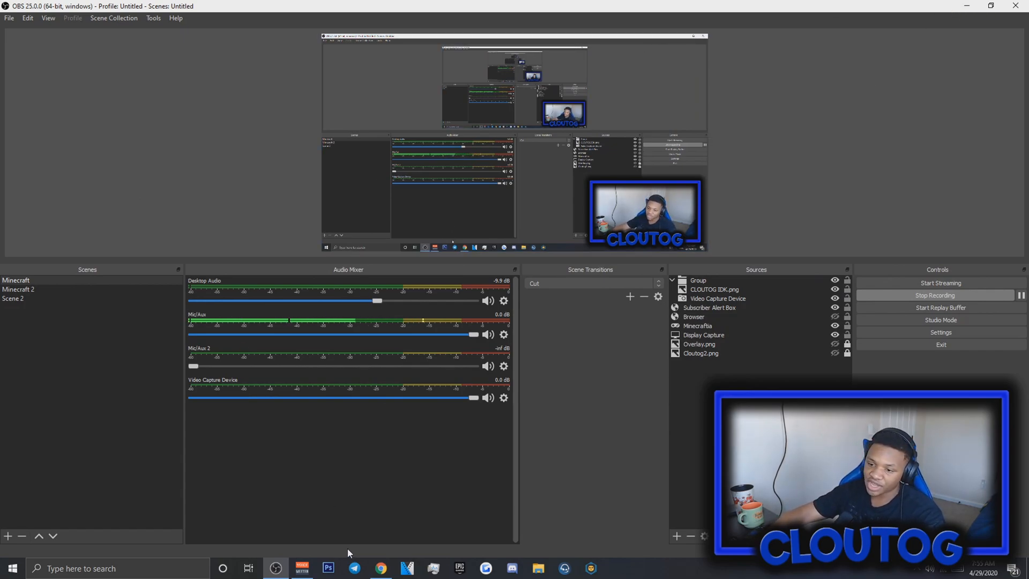
Step: Switch from OBS Studio to Chrome showing the Voicemeeter download page
{"action": "left_click", "coordinate": [379, 568]}
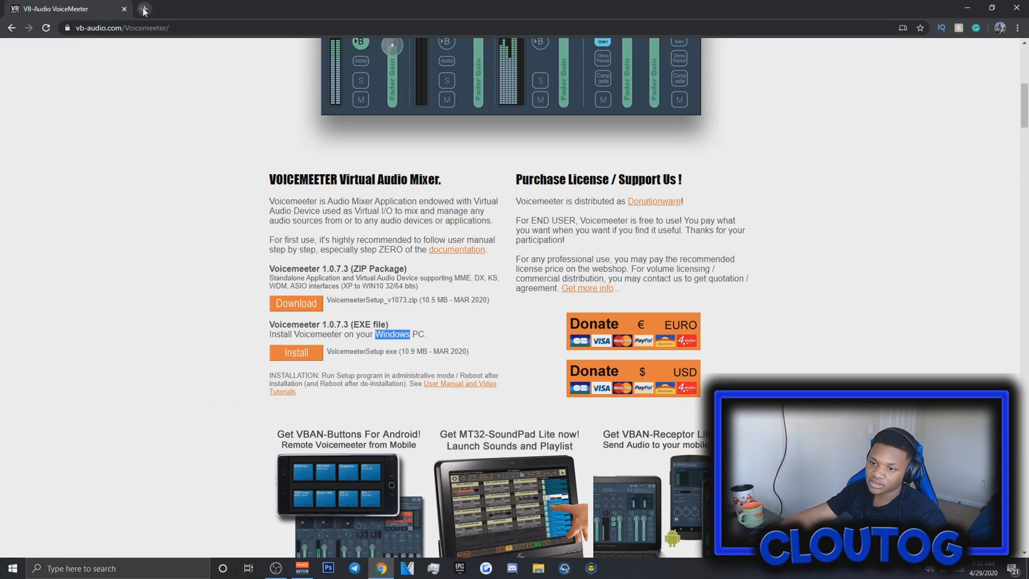
Step: Start a new Chrome tab to search Google for fifine
{"action": "left_click", "coordinate": [142, 8]}
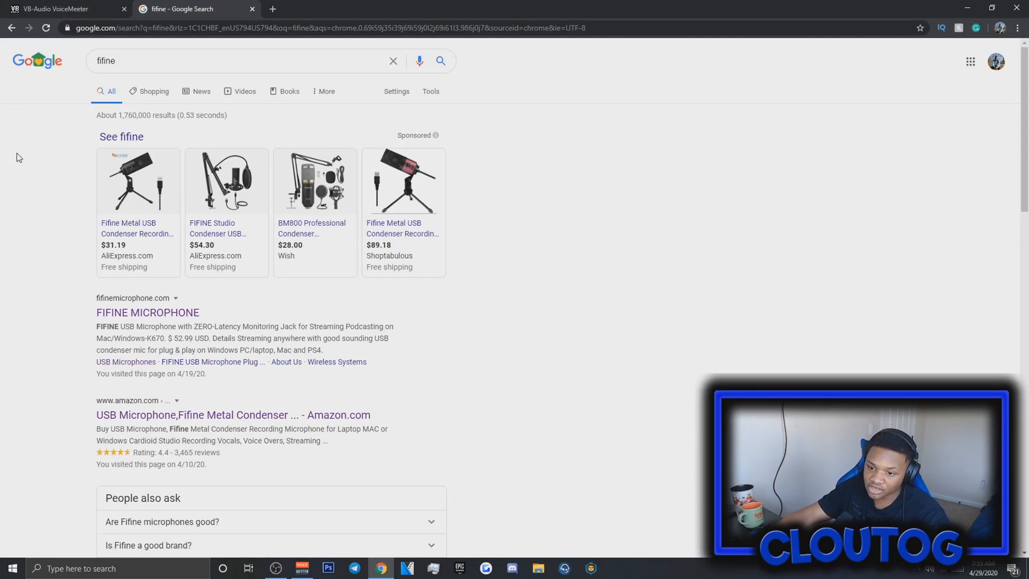
{"action": "mouse_move", "coordinate": [145, 229]}
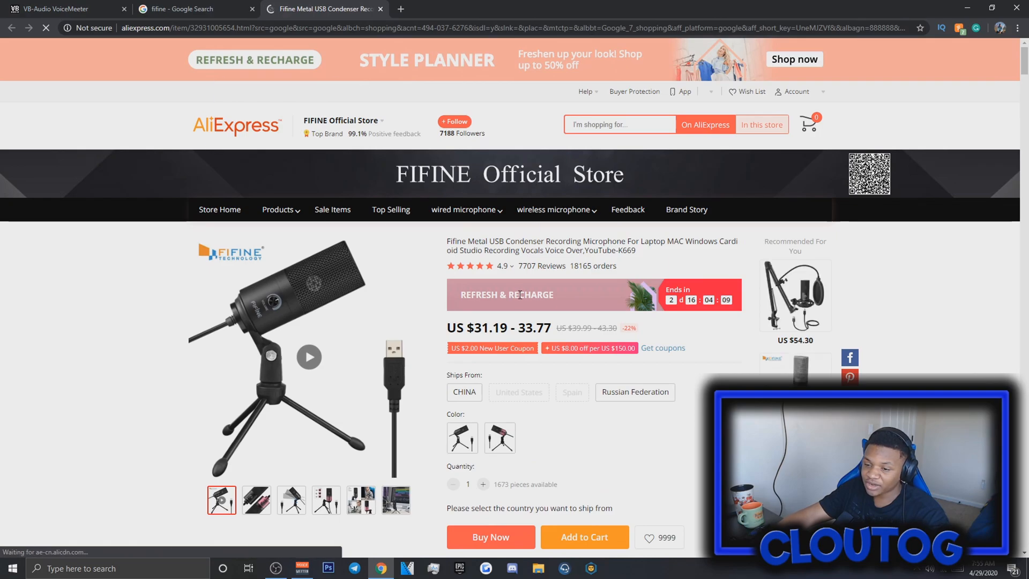
Step: Browse the Fifine Metal USB microphone listing's two-colour photo and its description and specs
{"action": "scroll", "scroll_direction": "down", "scroll_amount": 3}
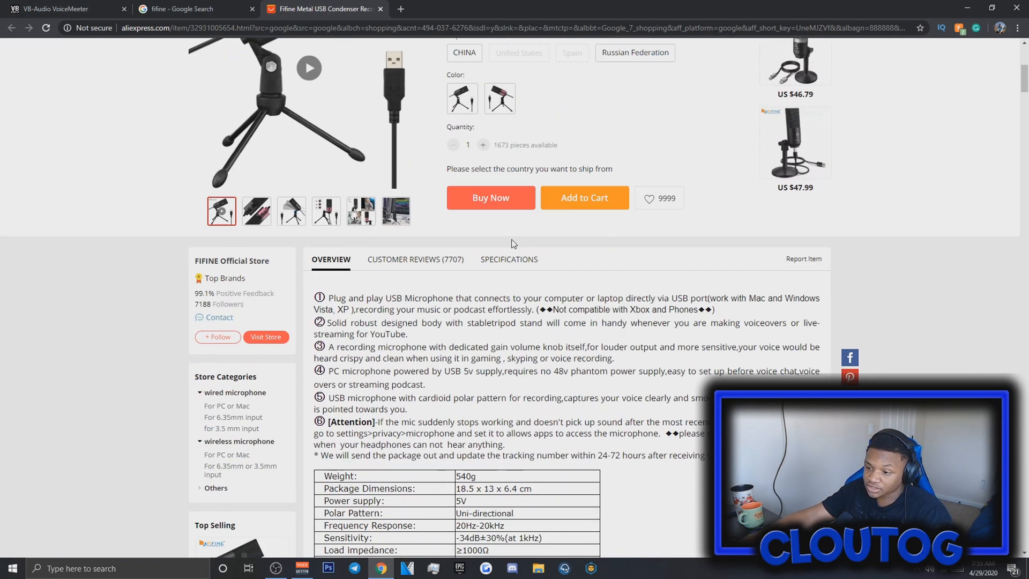
{"action": "scroll", "scroll_direction": "up", "scroll_amount": 3}
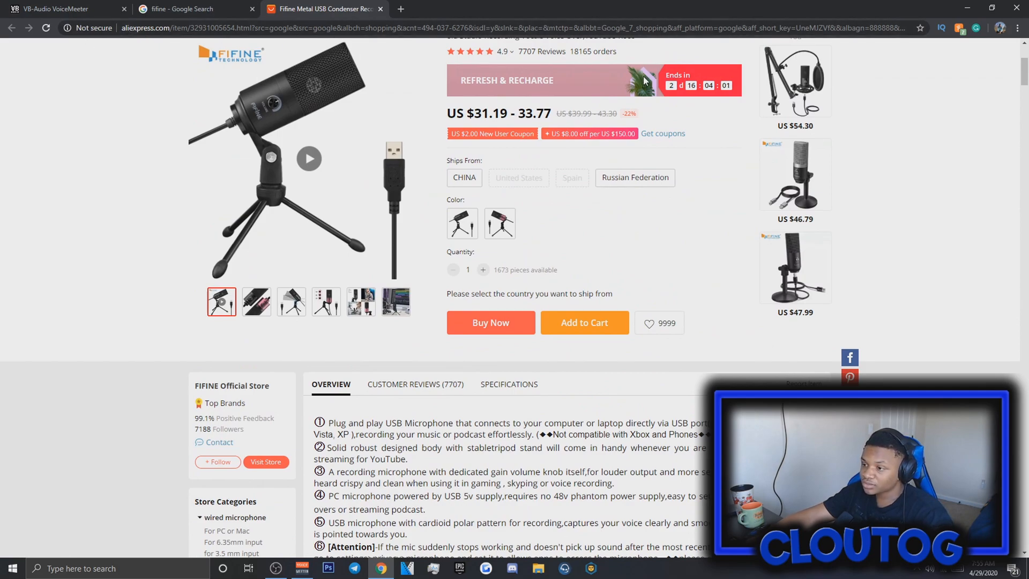
{"action": "left_click", "coordinate": [360, 302]}
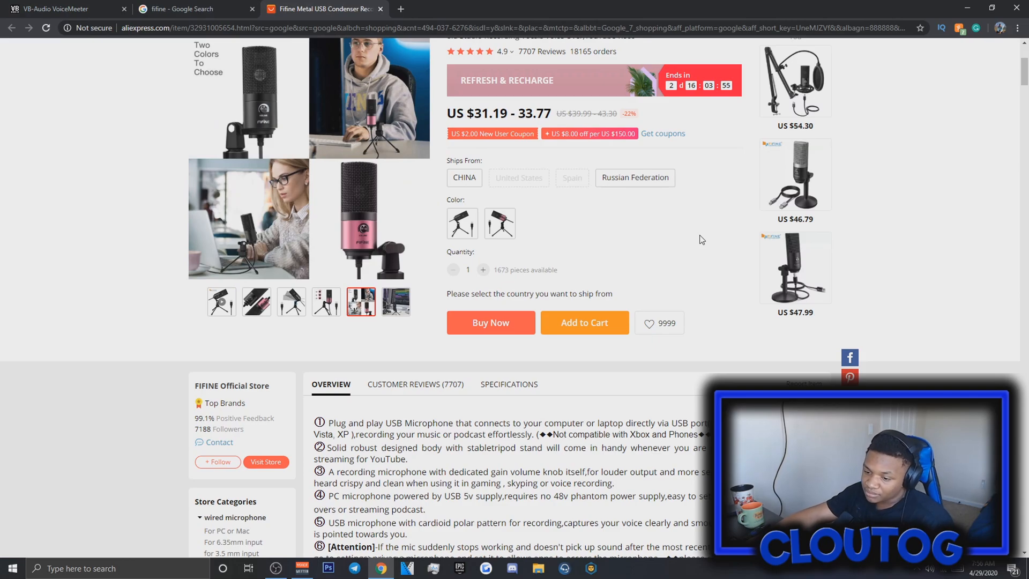
{"action": "scroll", "scroll_direction": "down", "scroll_amount": 3}
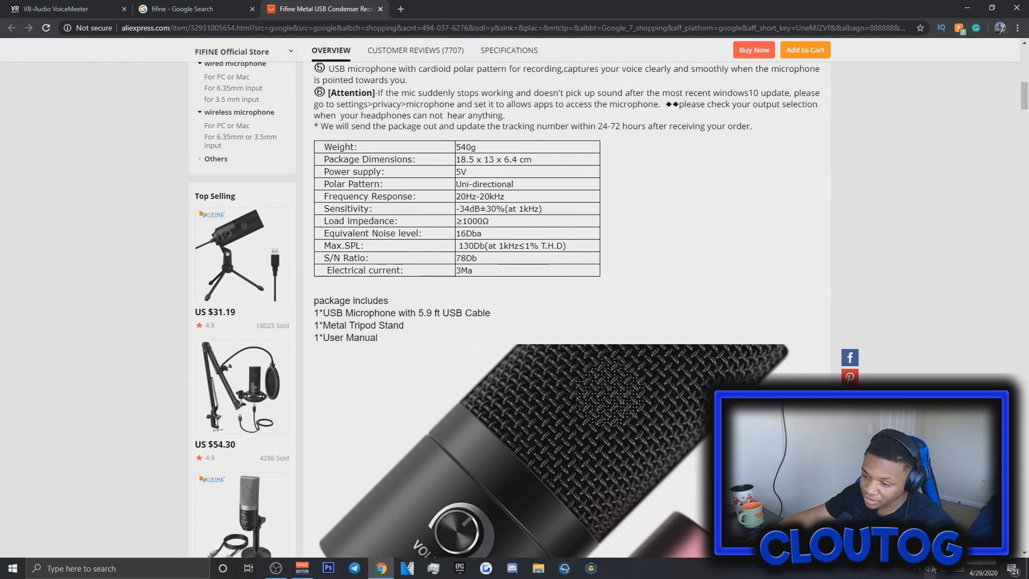
{"action": "scroll", "scroll_direction": "down", "scroll_amount": 3}
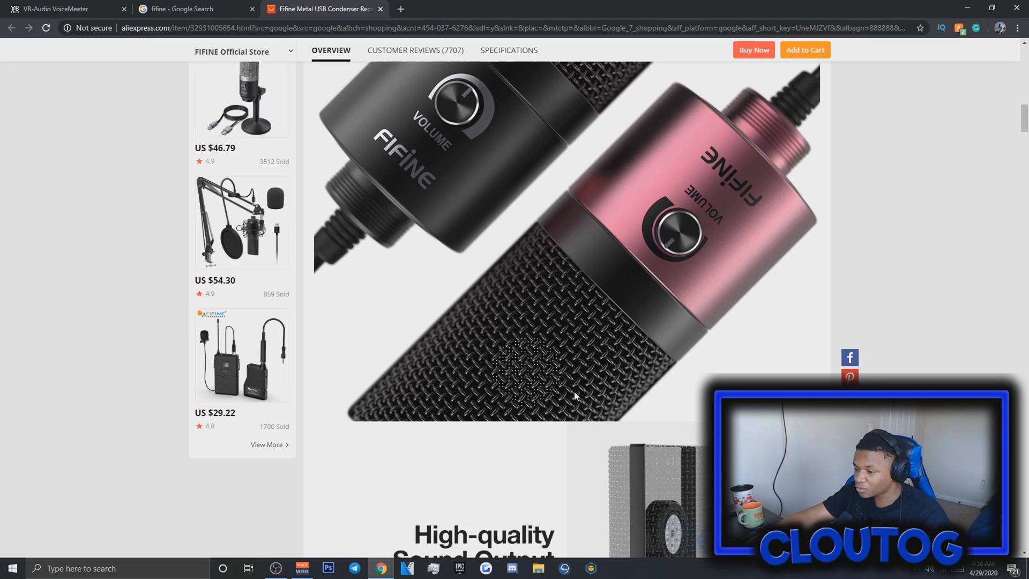
{"action": "scroll", "scroll_direction": "down", "scroll_amount": 3}
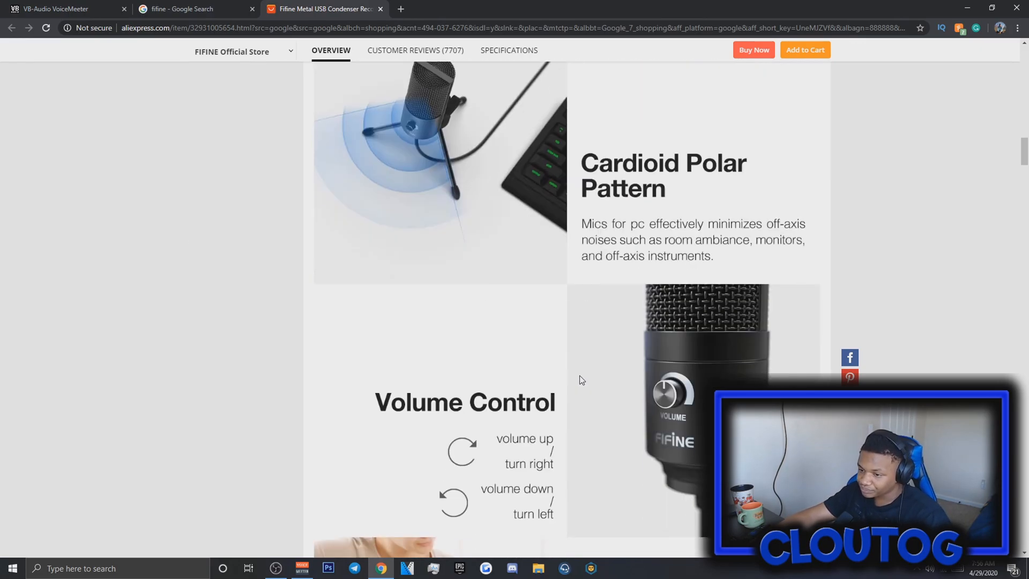
{"action": "scroll", "scroll_direction": "down", "scroll_amount": 3}
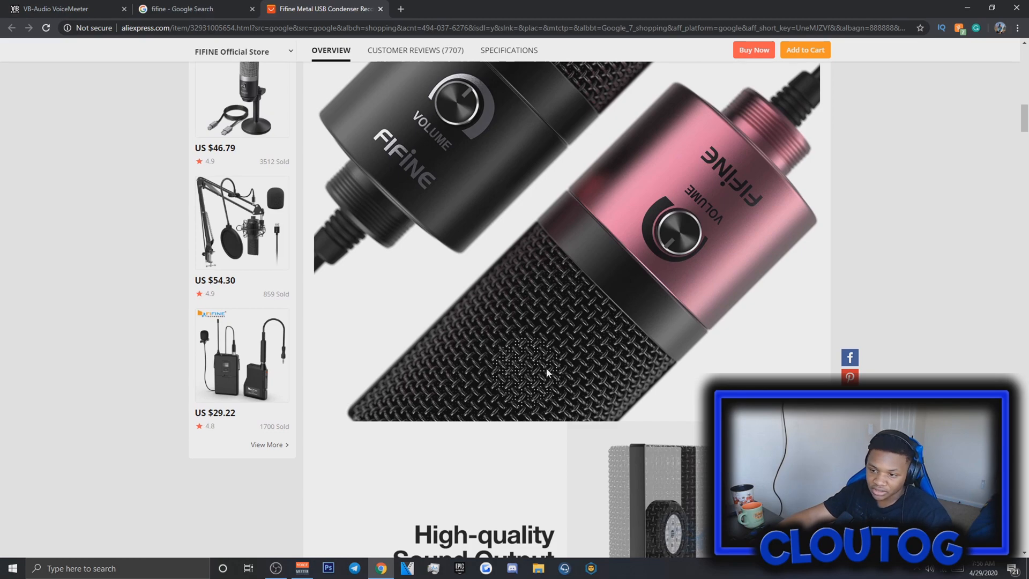
{"action": "mouse_move", "coordinate": [470, 332]}
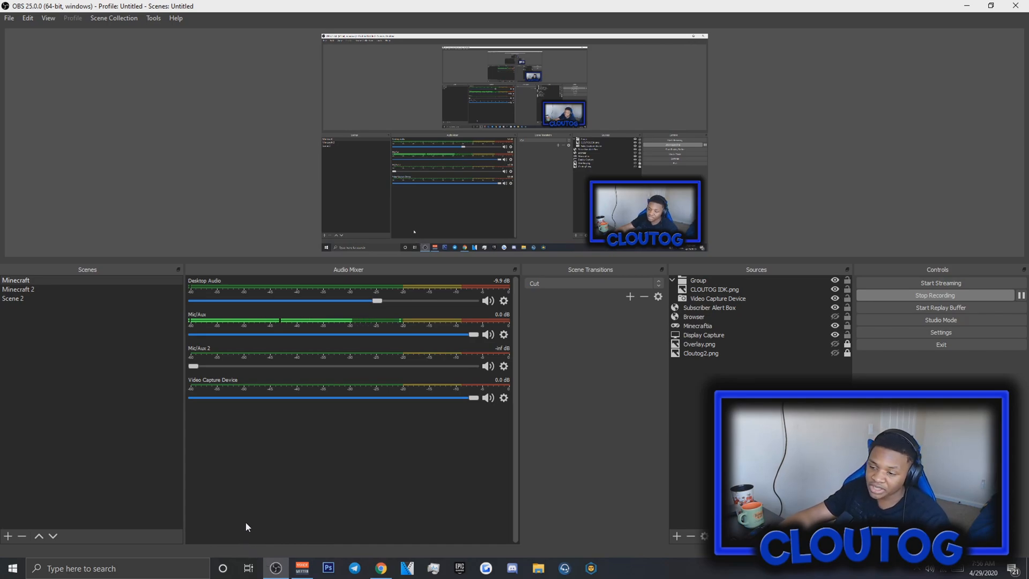
{"action": "mouse_move", "coordinate": [233, 529]}
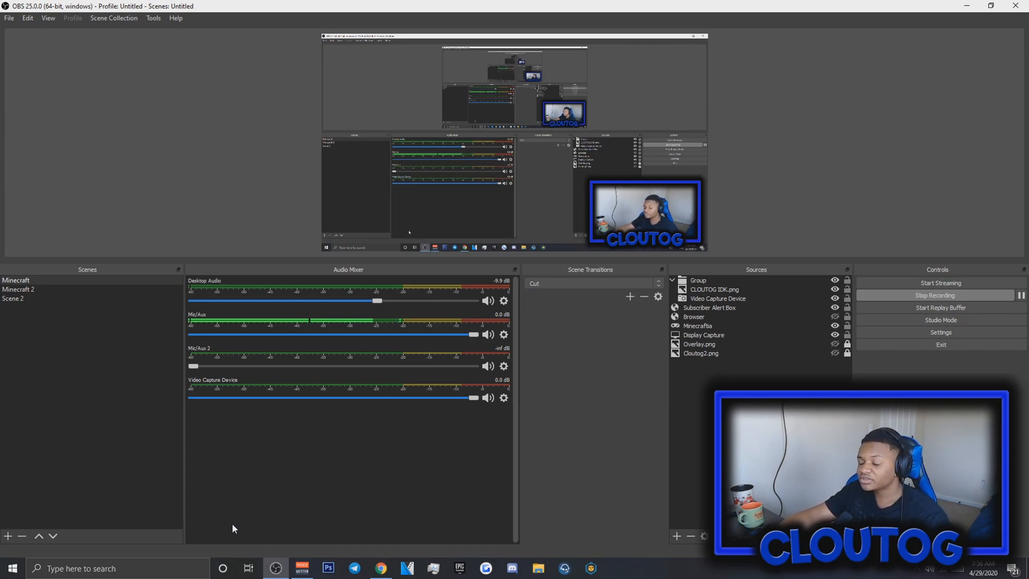
{"action": "mouse_move", "coordinate": [212, 504]}
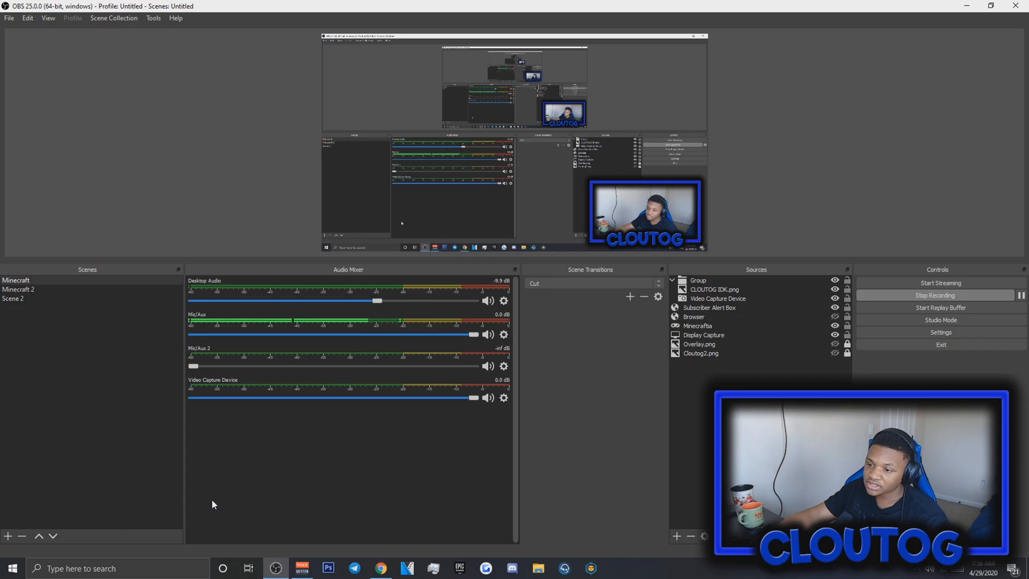